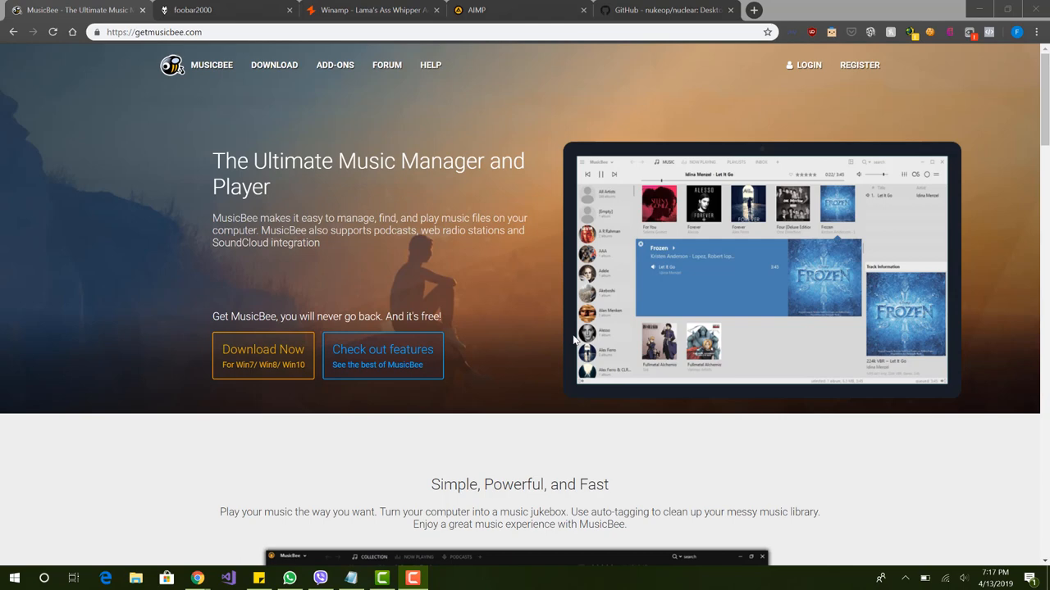
mouse_move(528, 229)
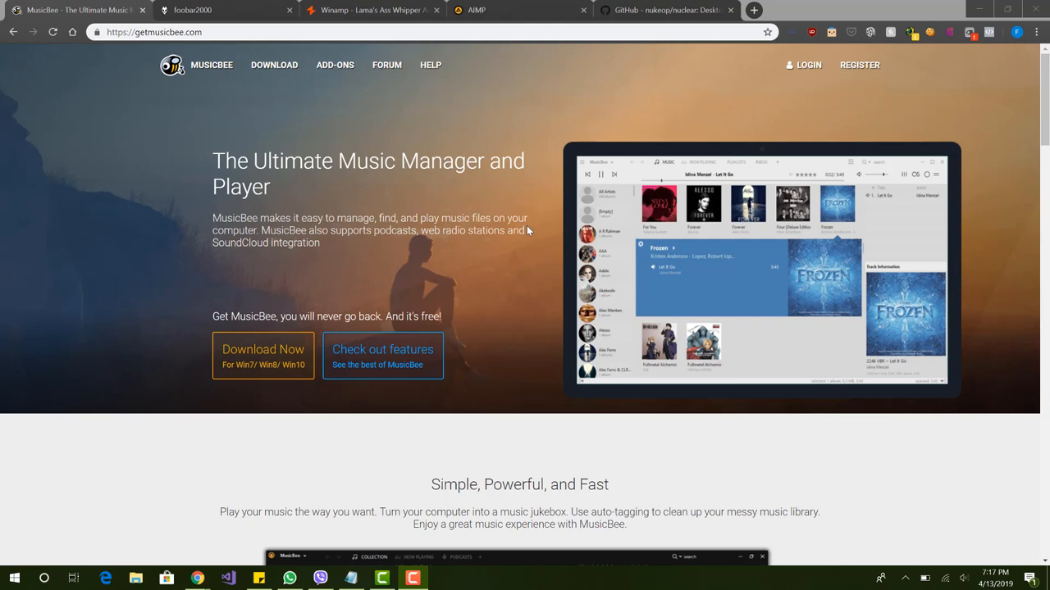
mouse_move(450, 178)
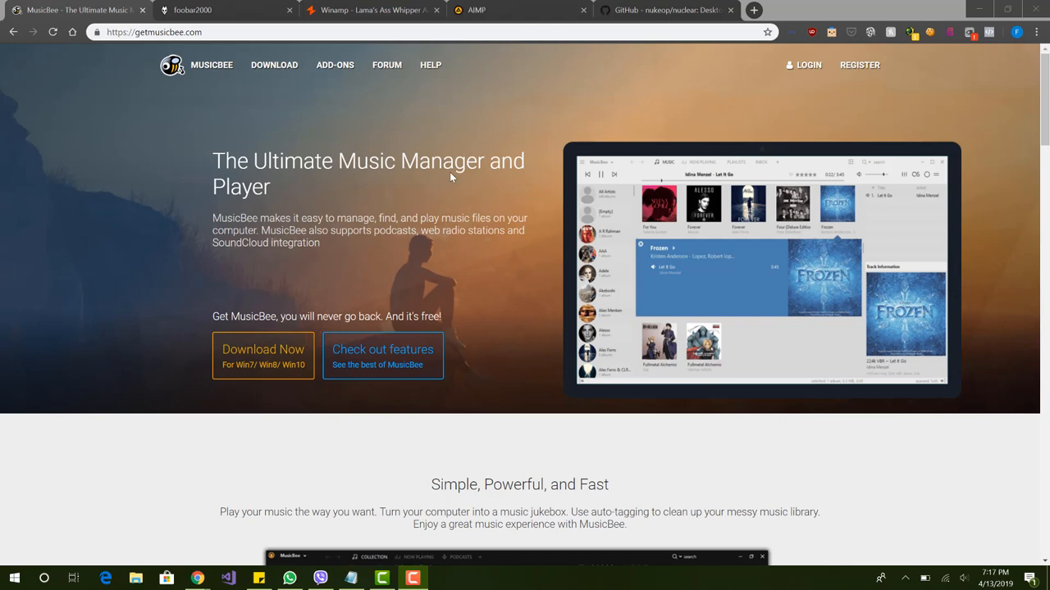
mouse_move(266, 147)
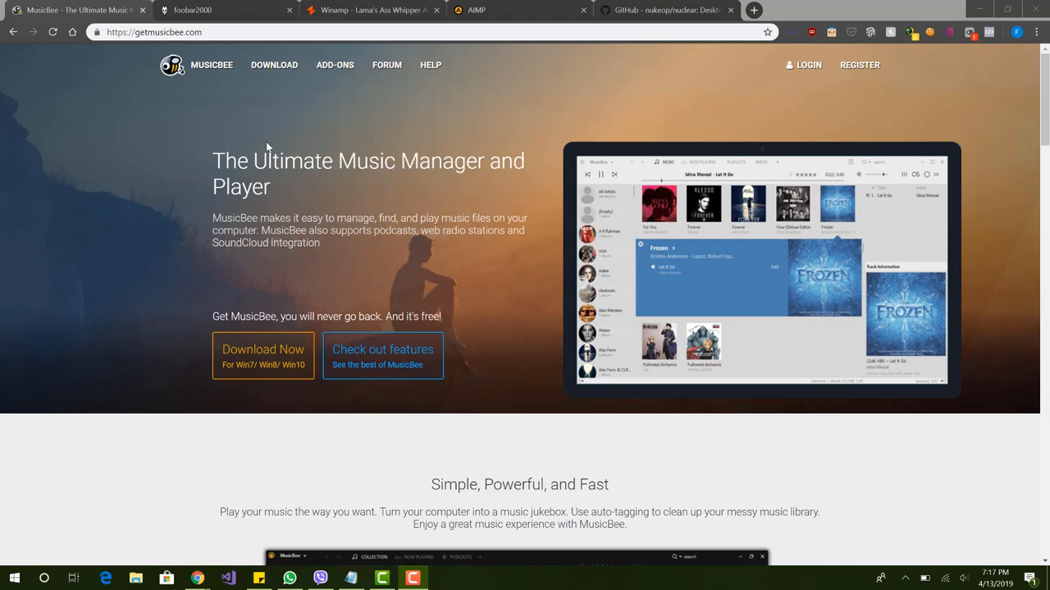
mouse_move(285, 178)
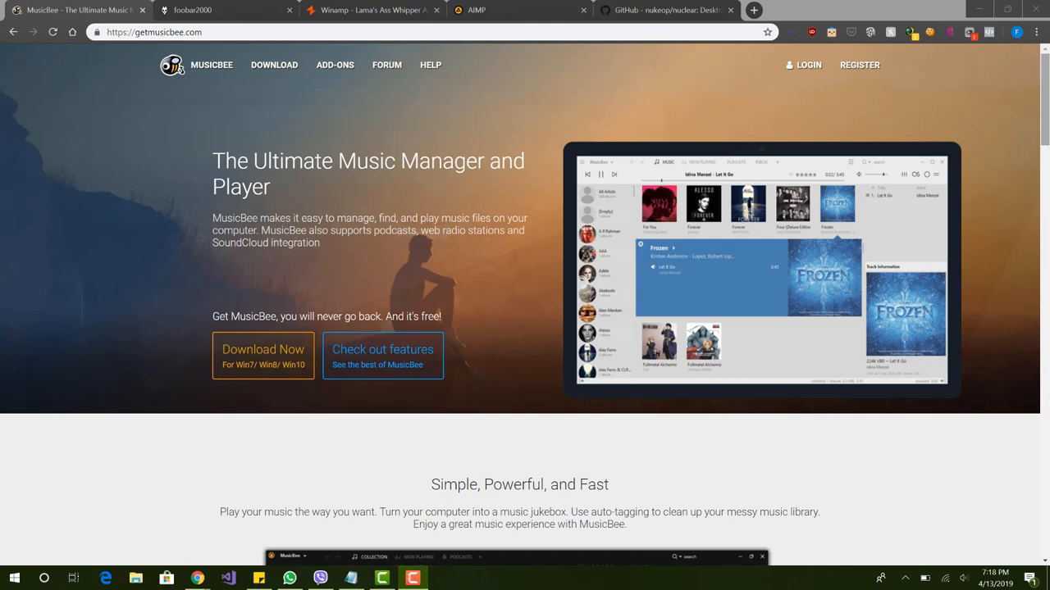
mouse_move(974, 180)
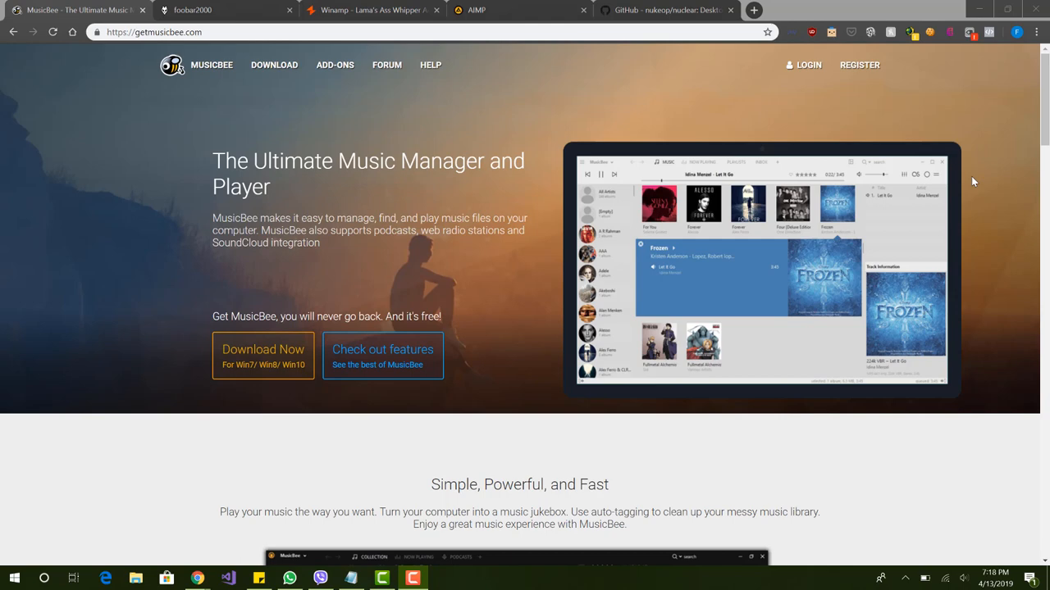
mouse_move(975, 189)
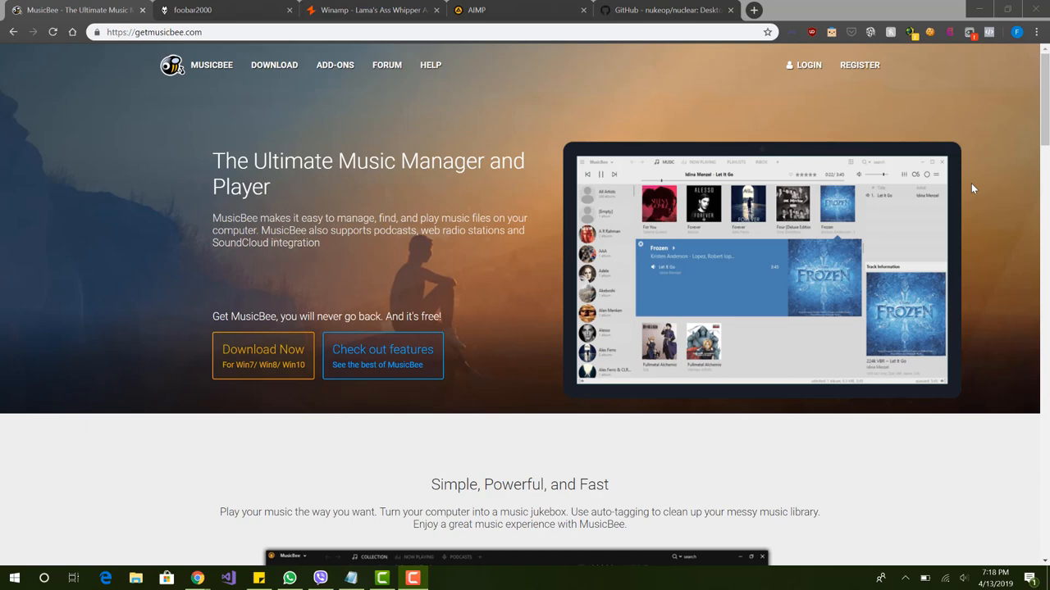
mouse_move(289, 92)
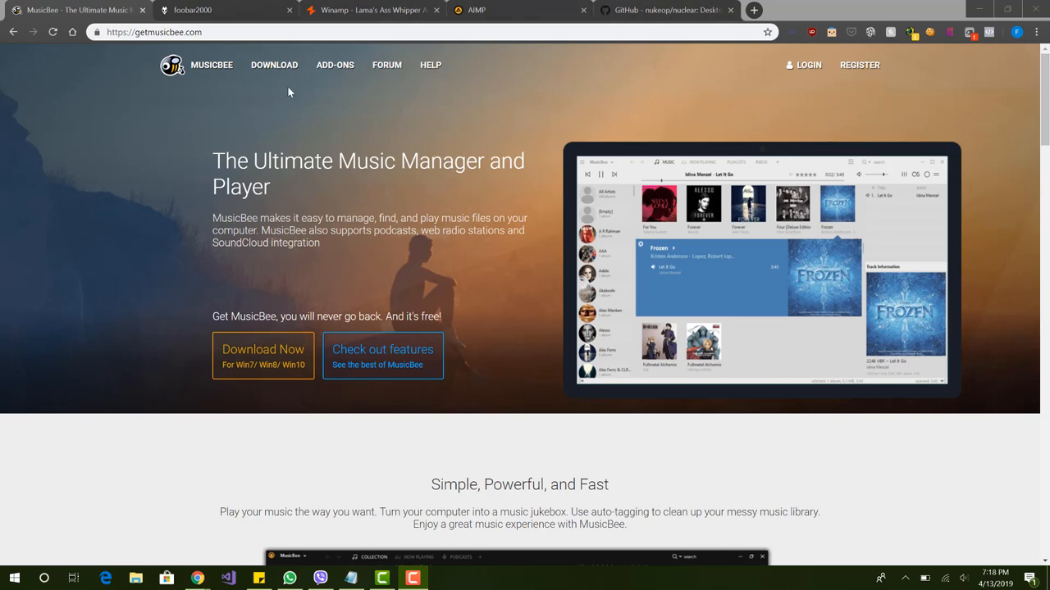
mouse_move(229, 10)
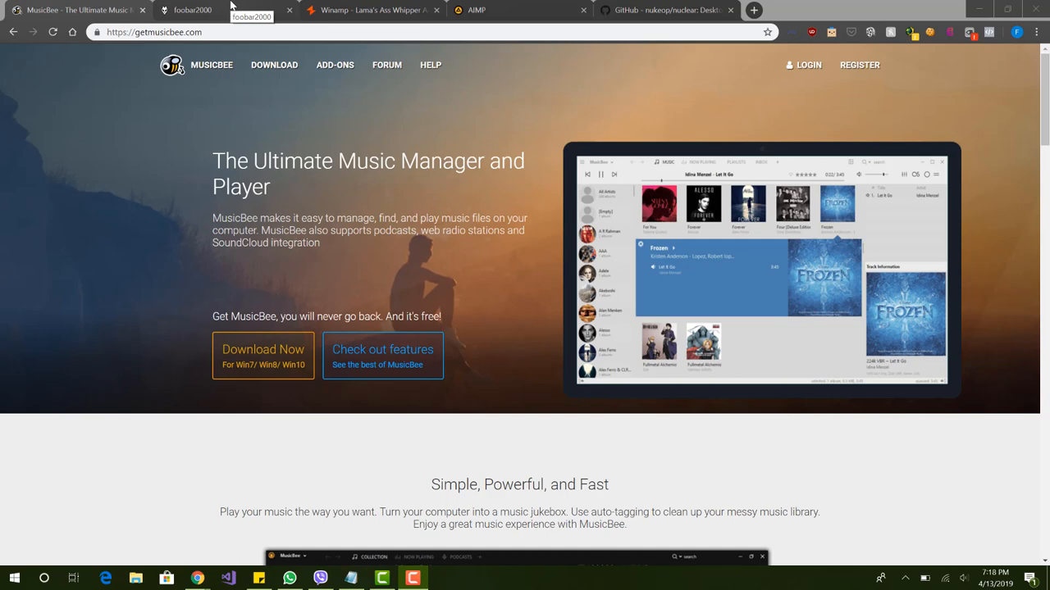
- Switch to the foobar2000 tab and browse the overview's latest news and main features
left_click(192, 10)
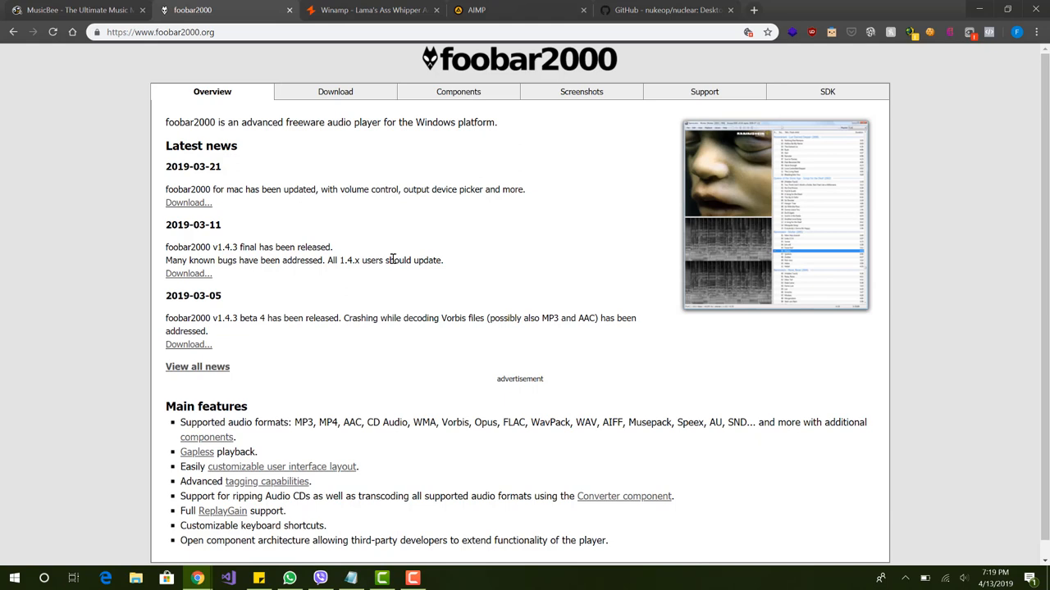
mouse_move(540, 144)
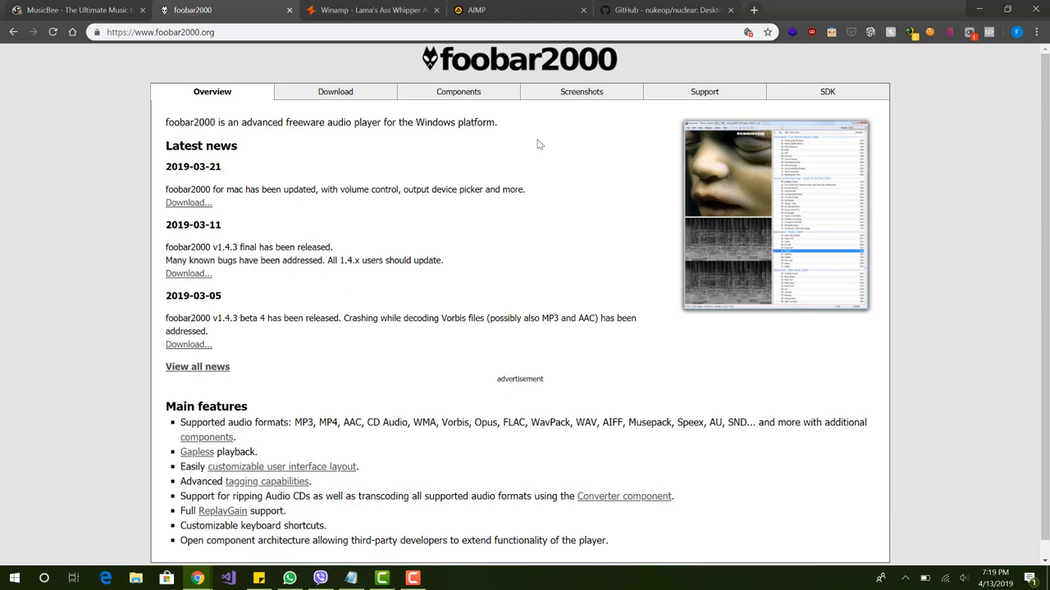
scroll("down", 3)
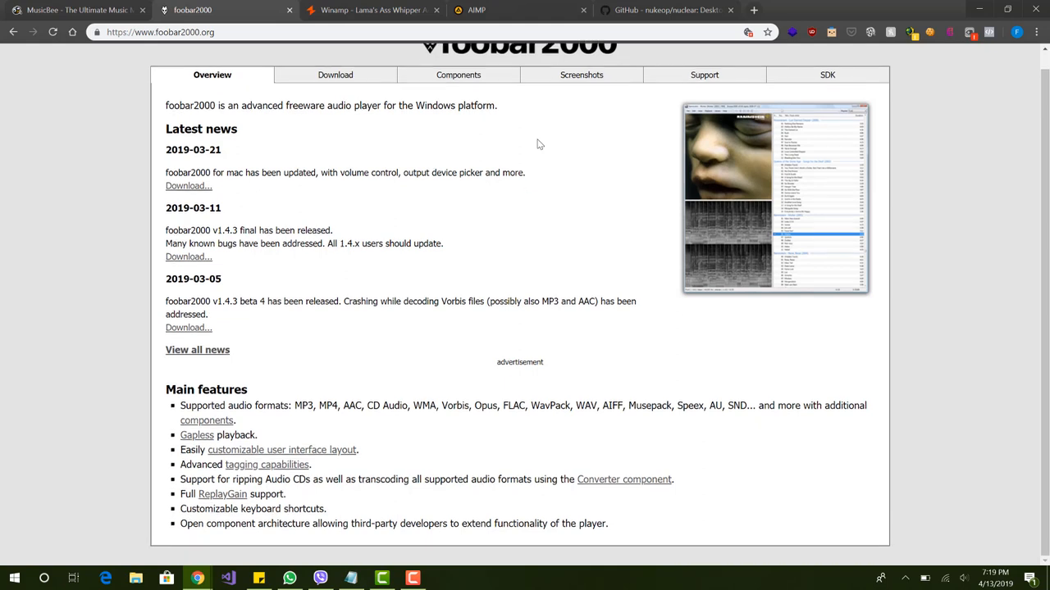
scroll("up", 3)
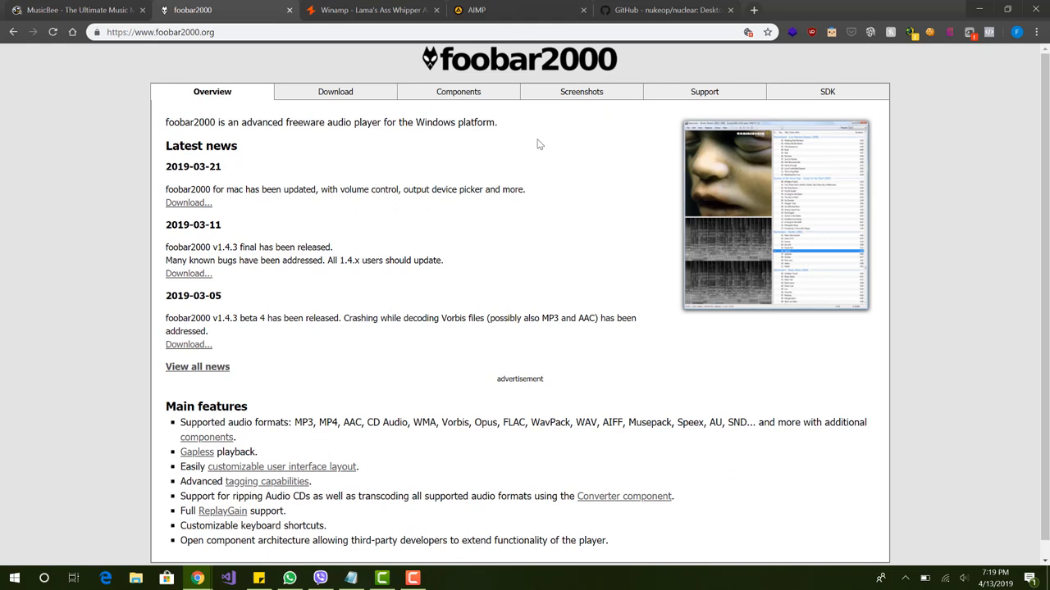
scroll("down", 3)
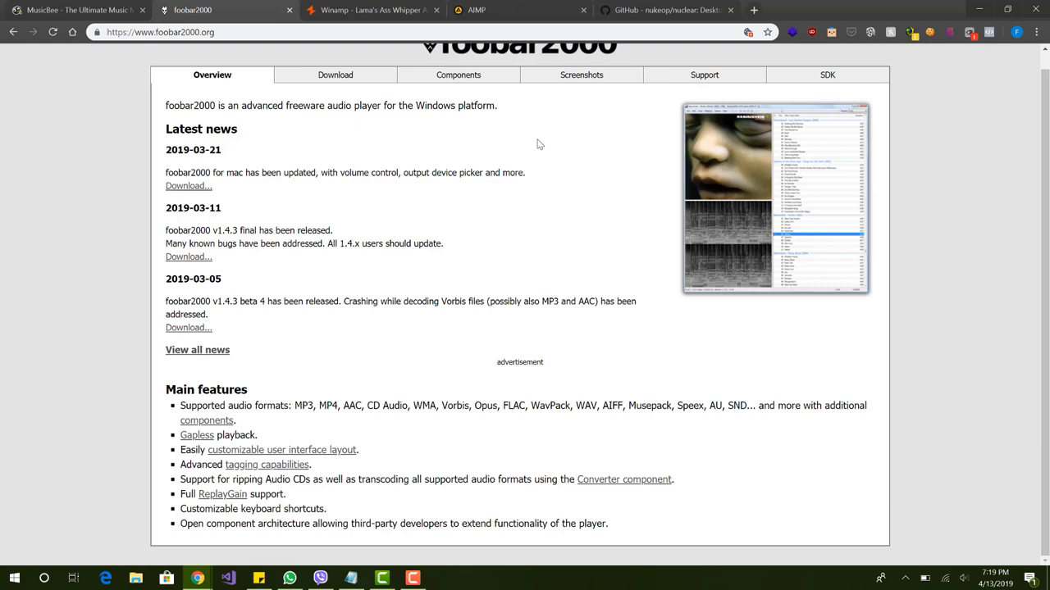
mouse_move(482, 91)
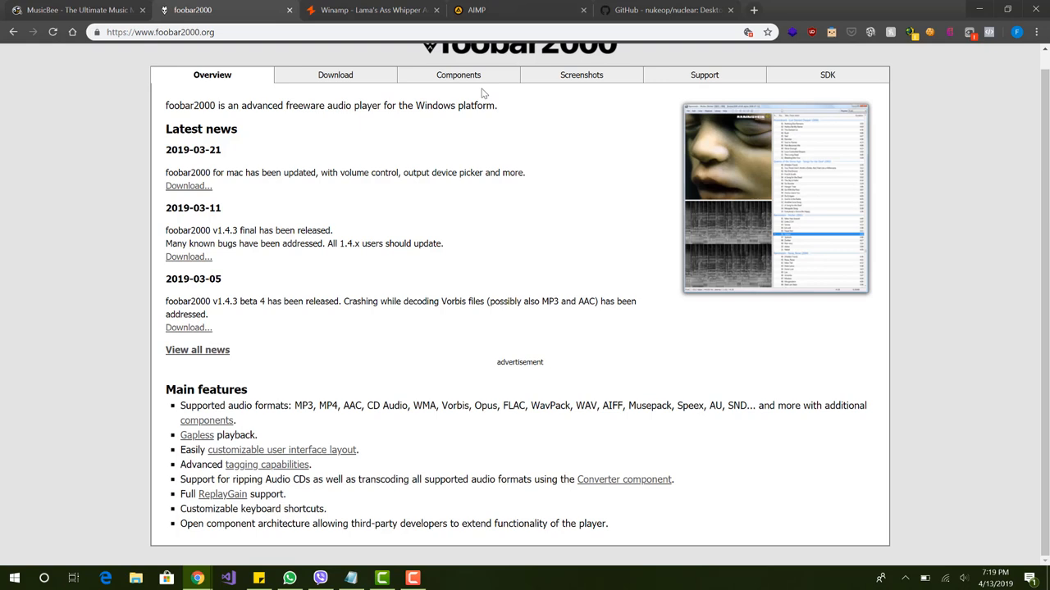
scroll("up", 3)
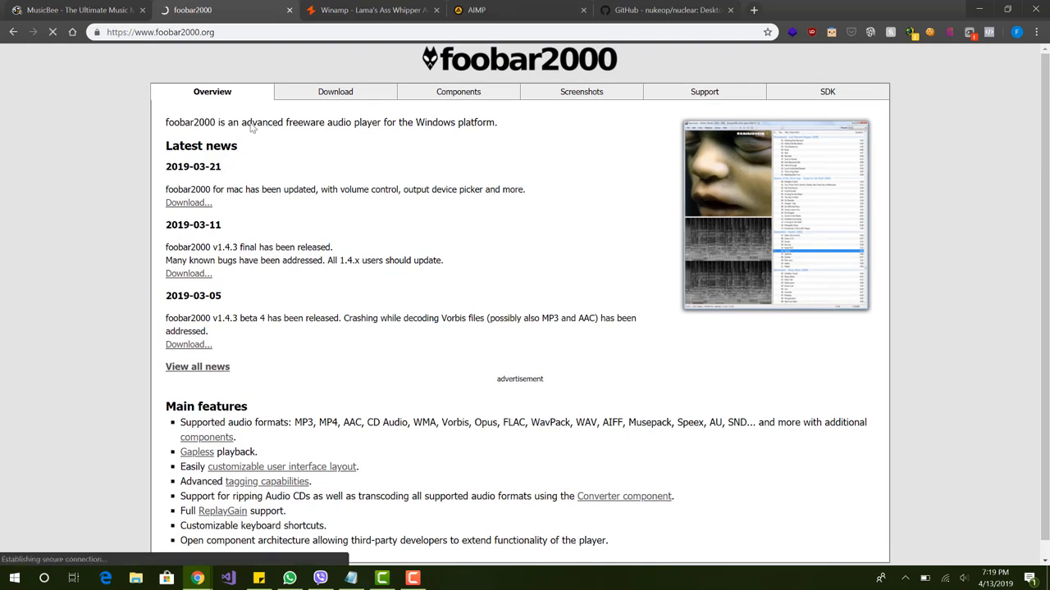
- Show the foobar2000 Screenshots page and browse the main window and preferences screenshots
left_click(581, 92)
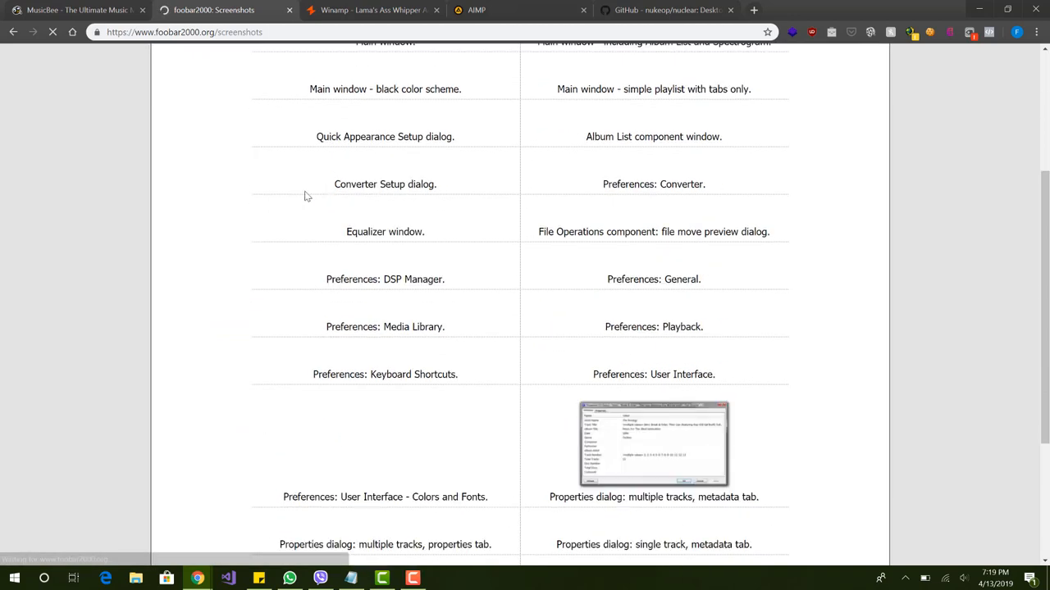
scroll("up", 3)
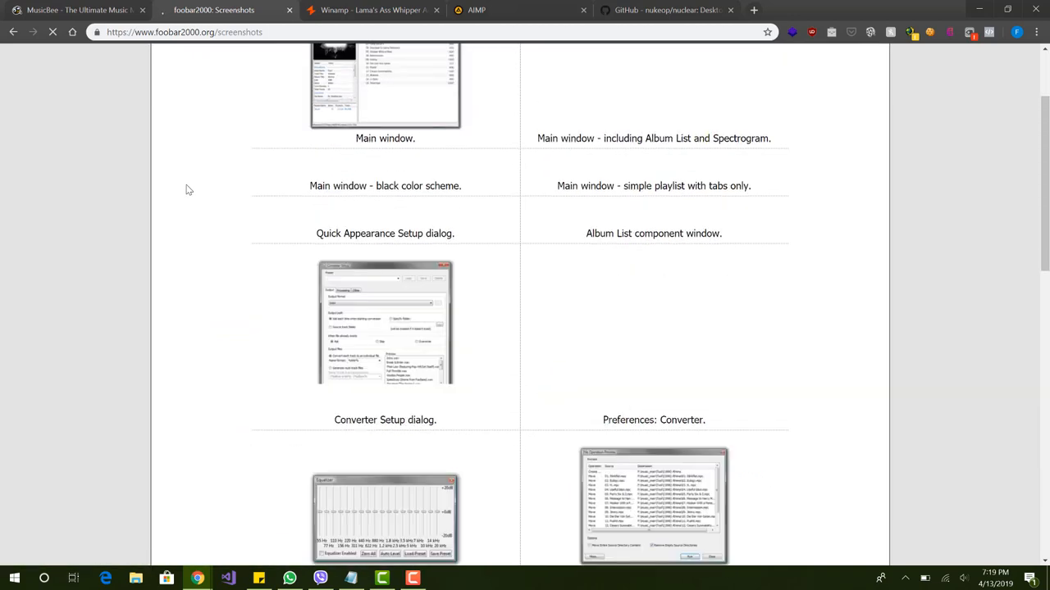
scroll("up", 3)
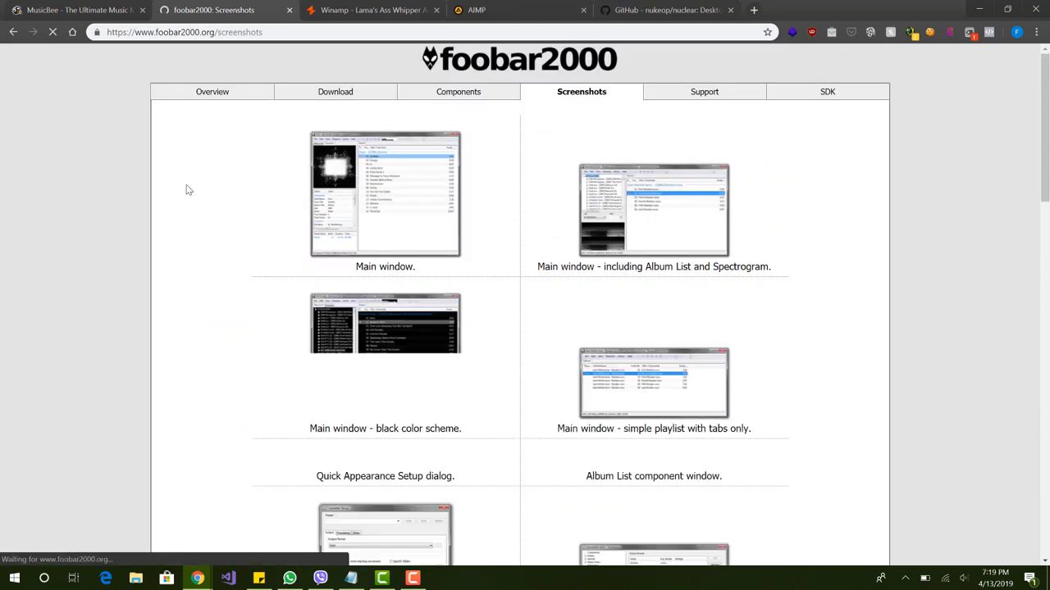
scroll("down", 3)
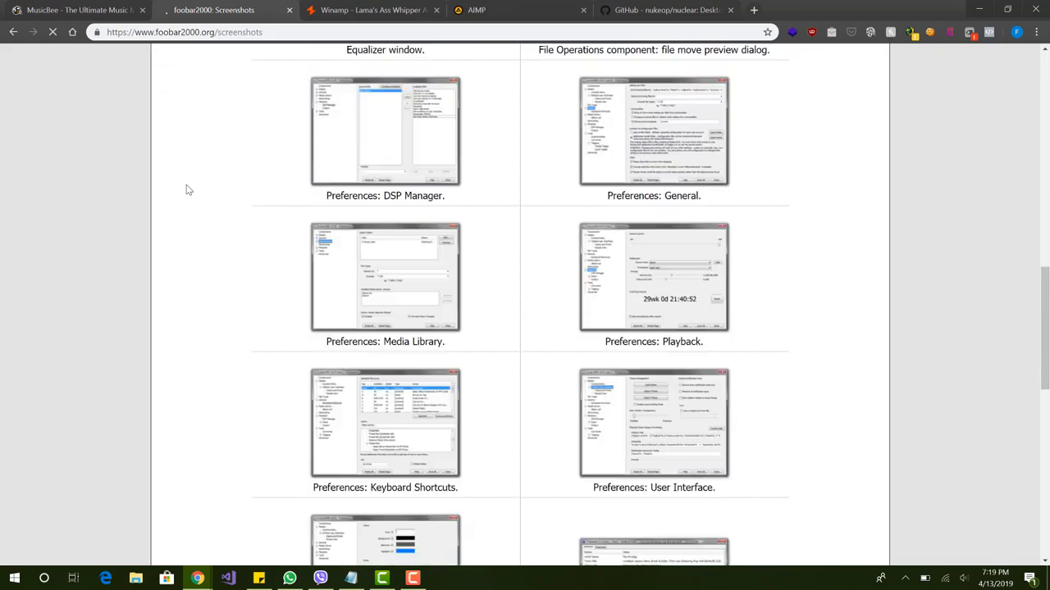
scroll("down", 3)
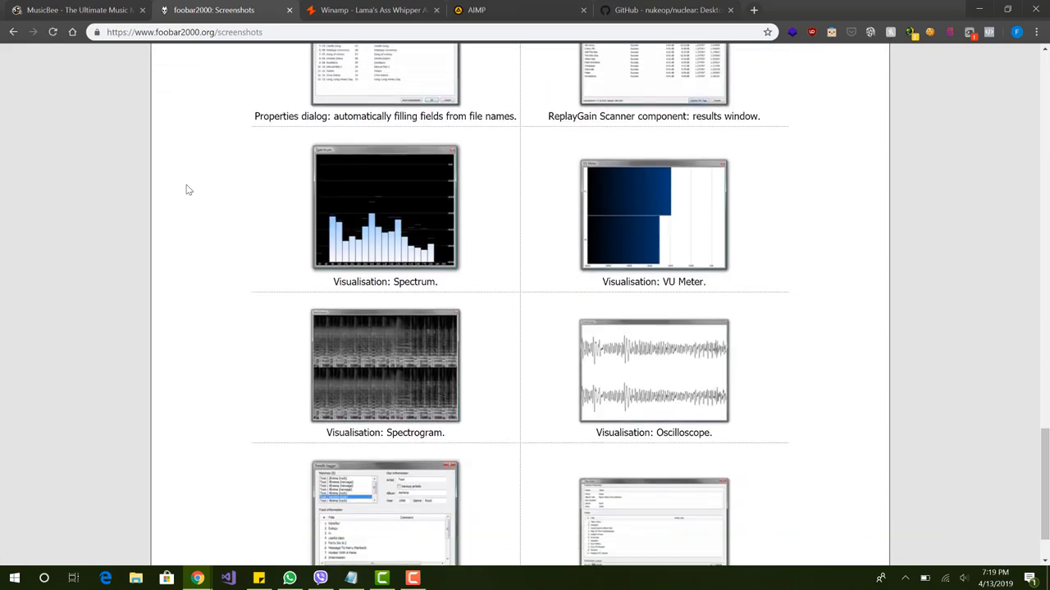
scroll("down", 3)
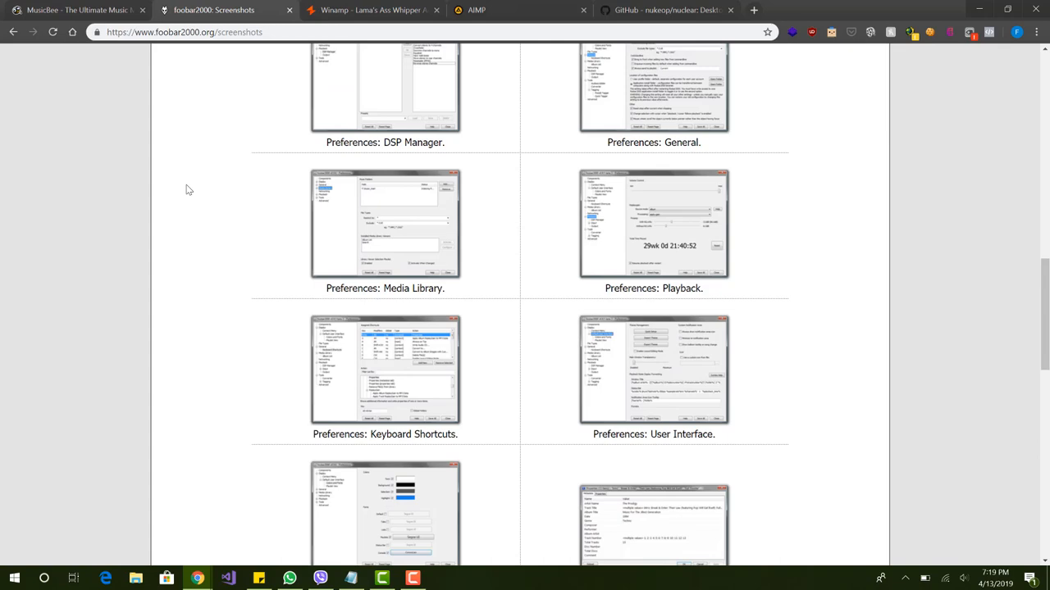
scroll("down", 3)
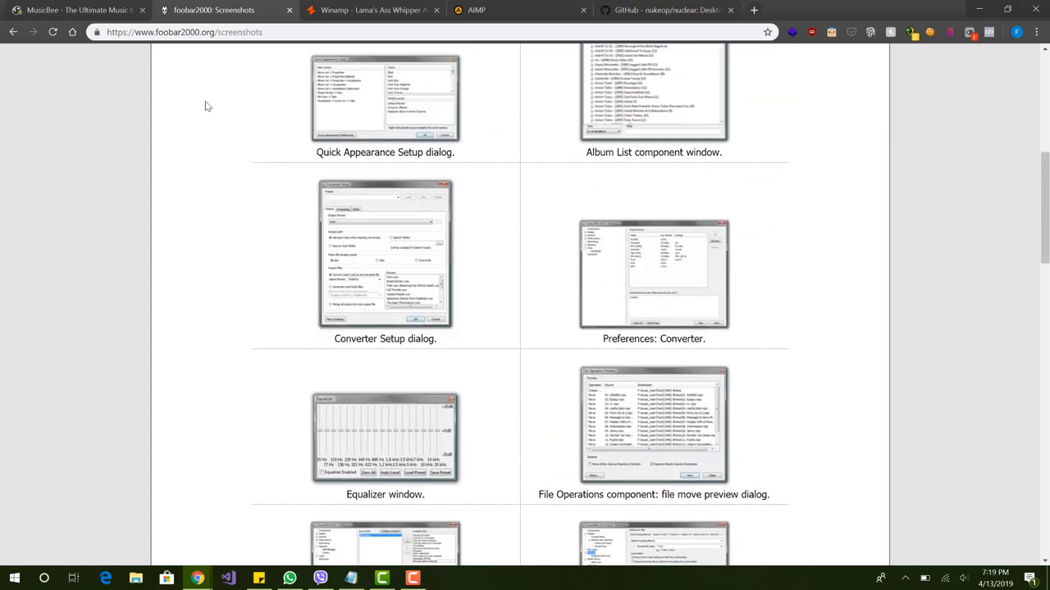
scroll("up", 3)
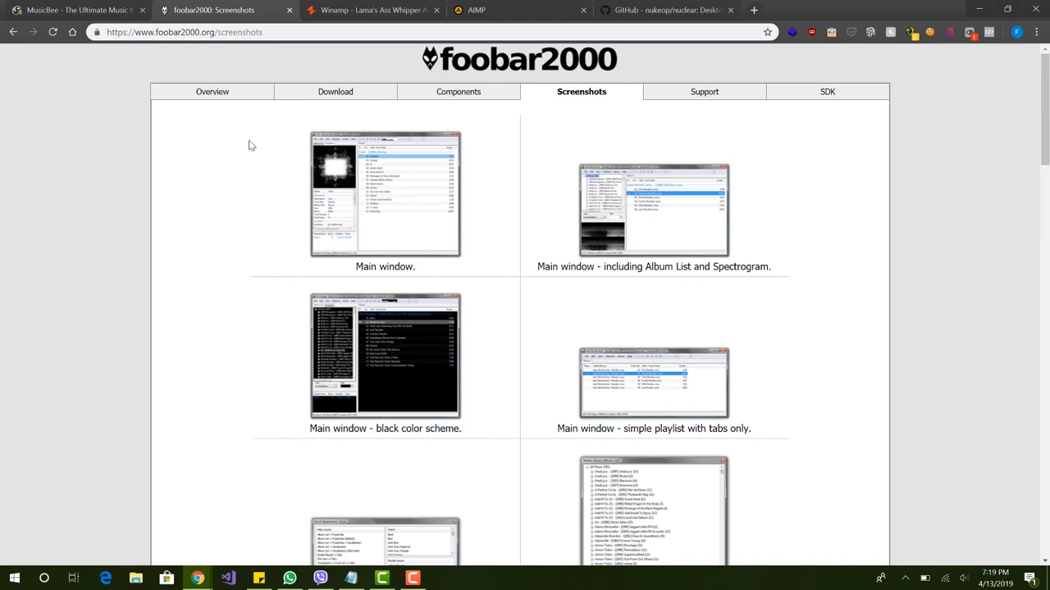
mouse_move(367, 100)
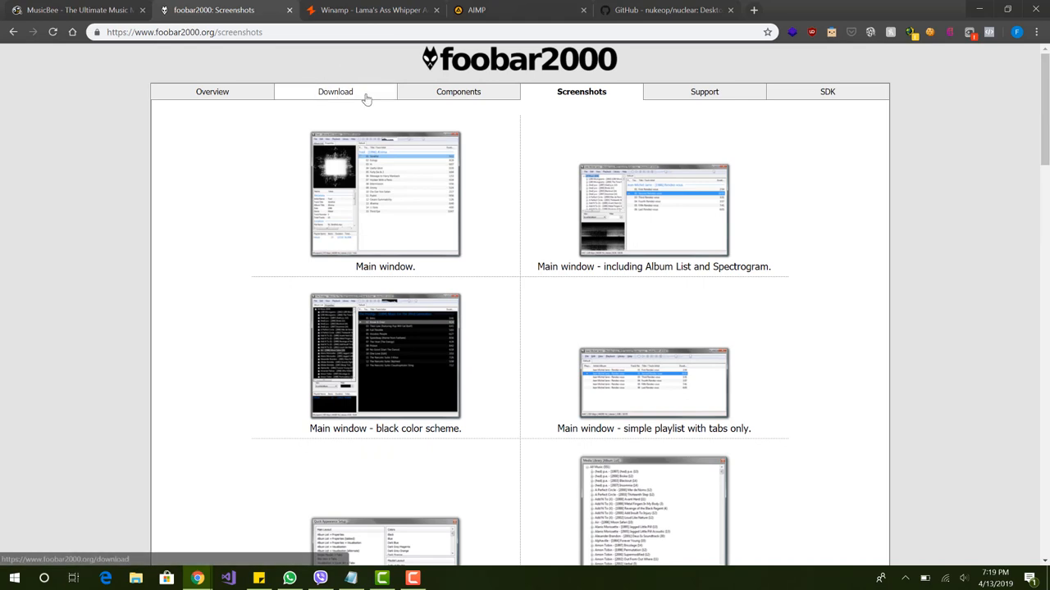
mouse_move(425, 215)
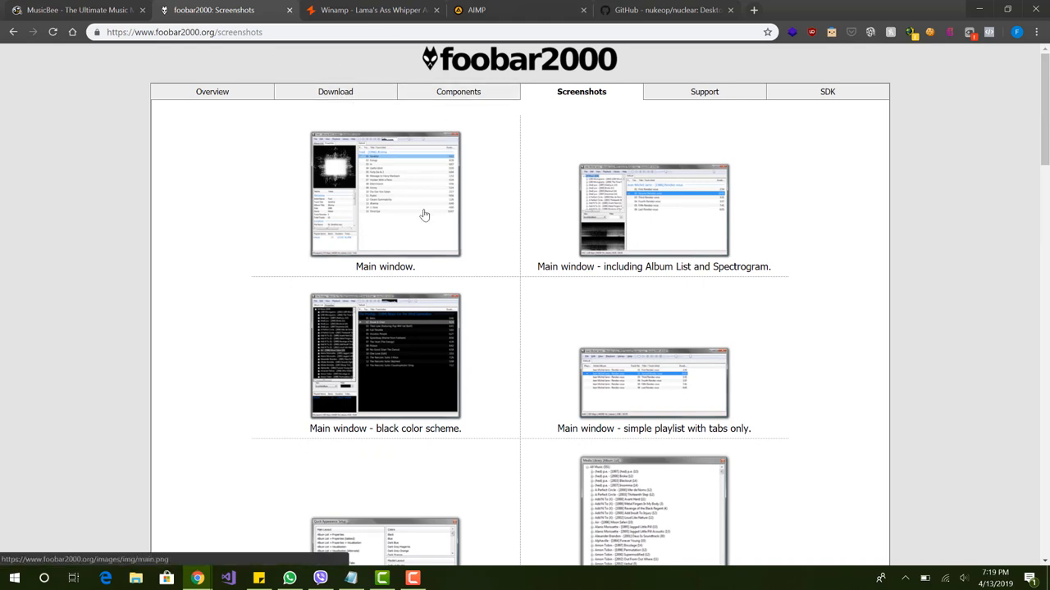
- Browse the remaining visualisation screenshots and return to the top of the page
scroll("down", 3)
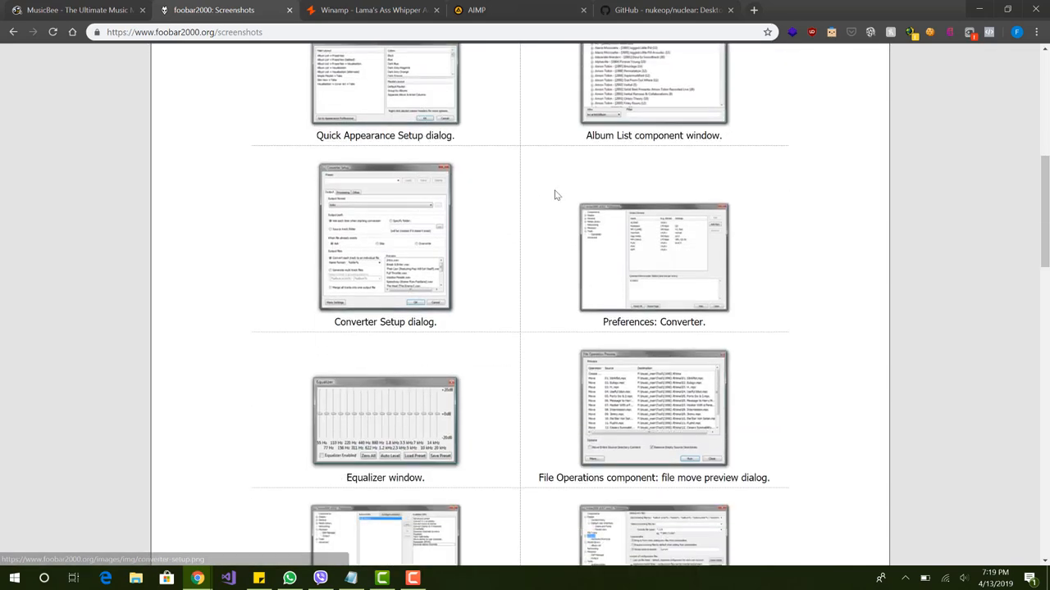
scroll("down", 3)
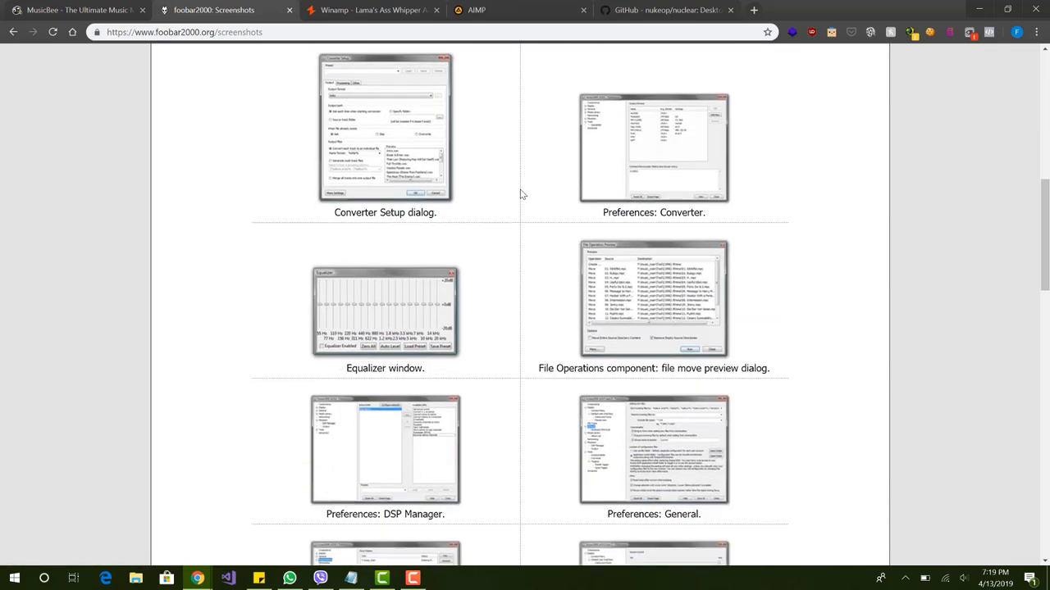
scroll("up", 3)
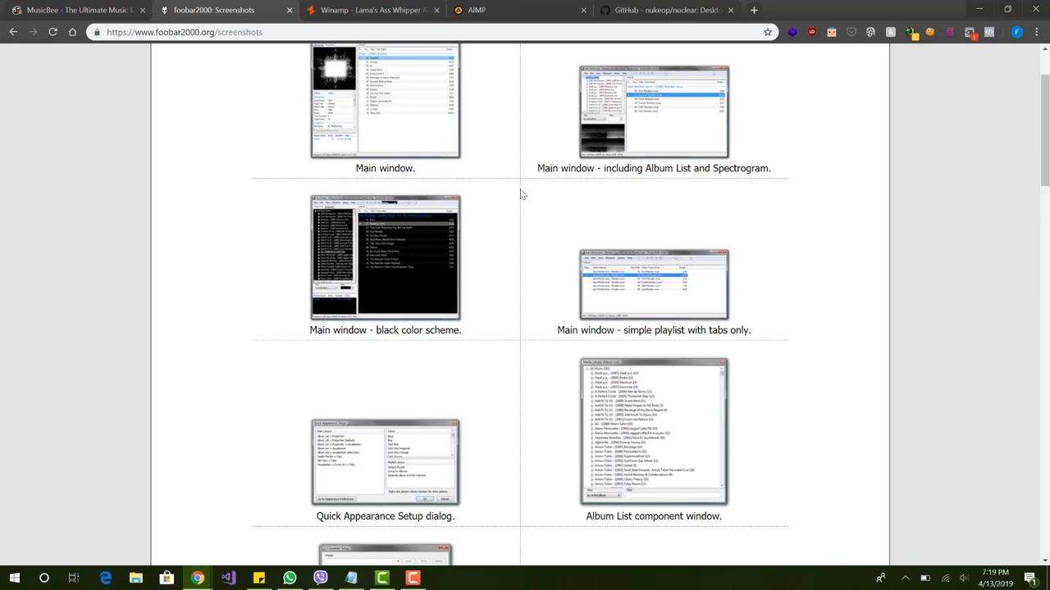
scroll("up", 3)
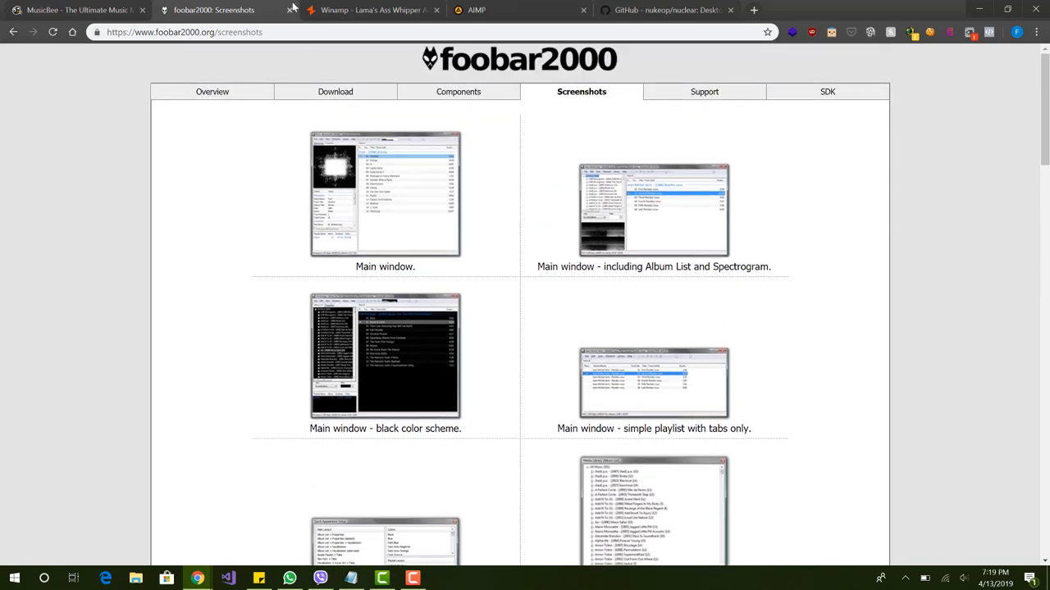
left_click(369, 9)
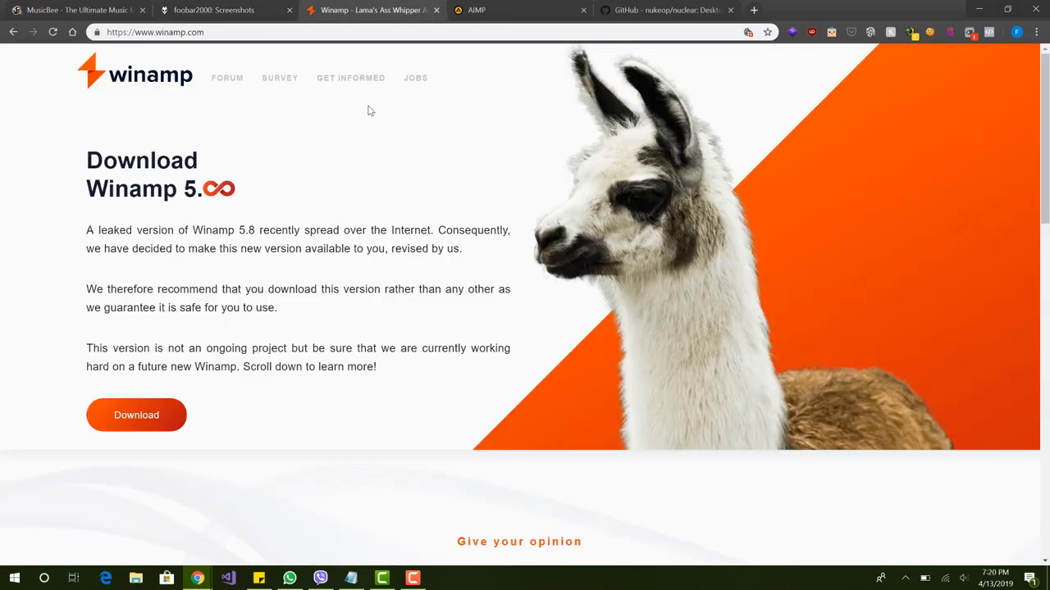
scroll("down", 3)
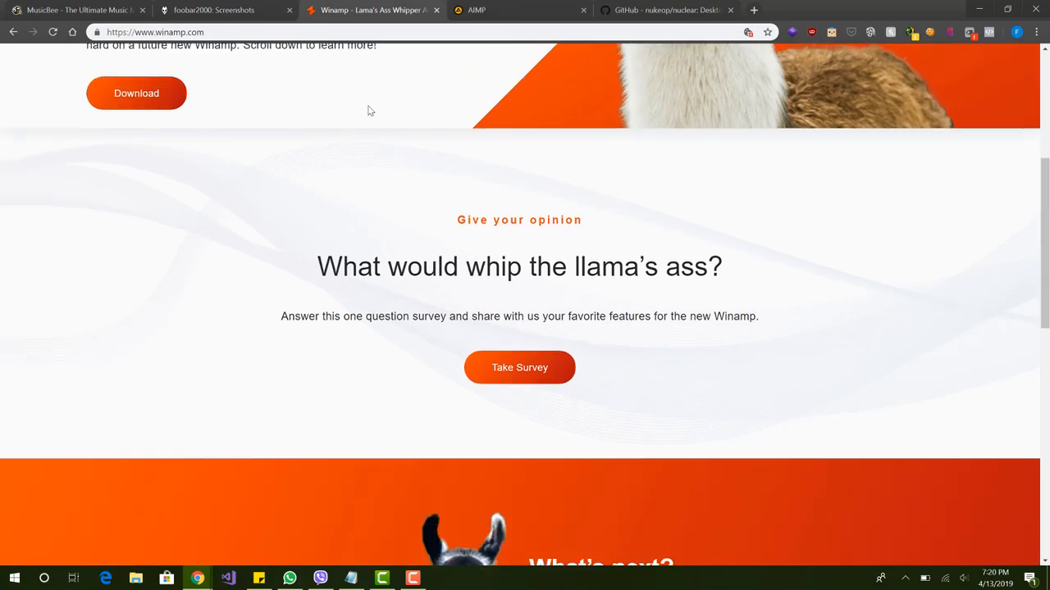
scroll("down", 3)
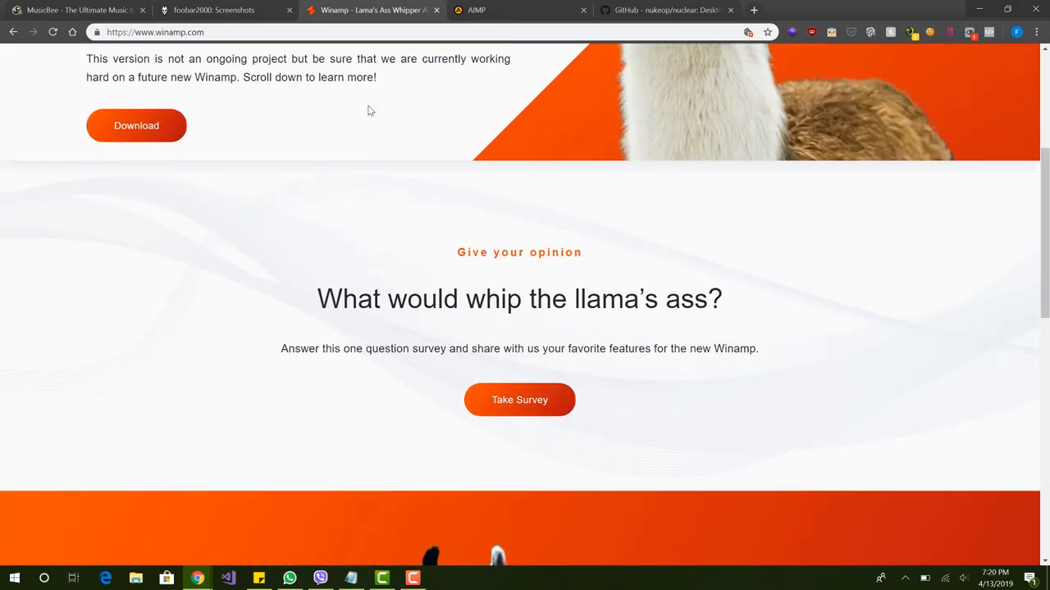
scroll("up", 3)
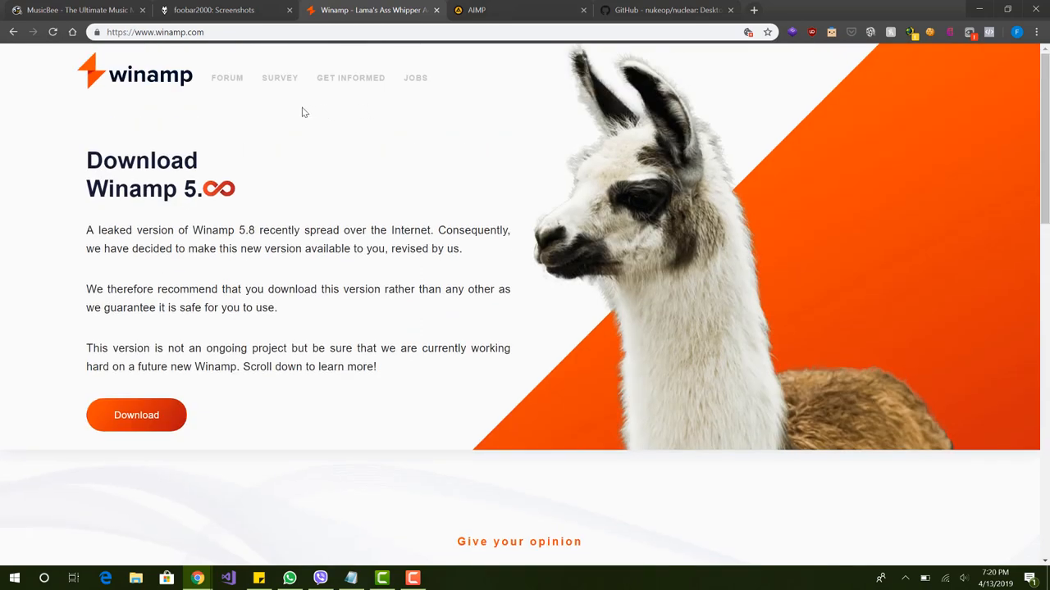
mouse_move(267, 271)
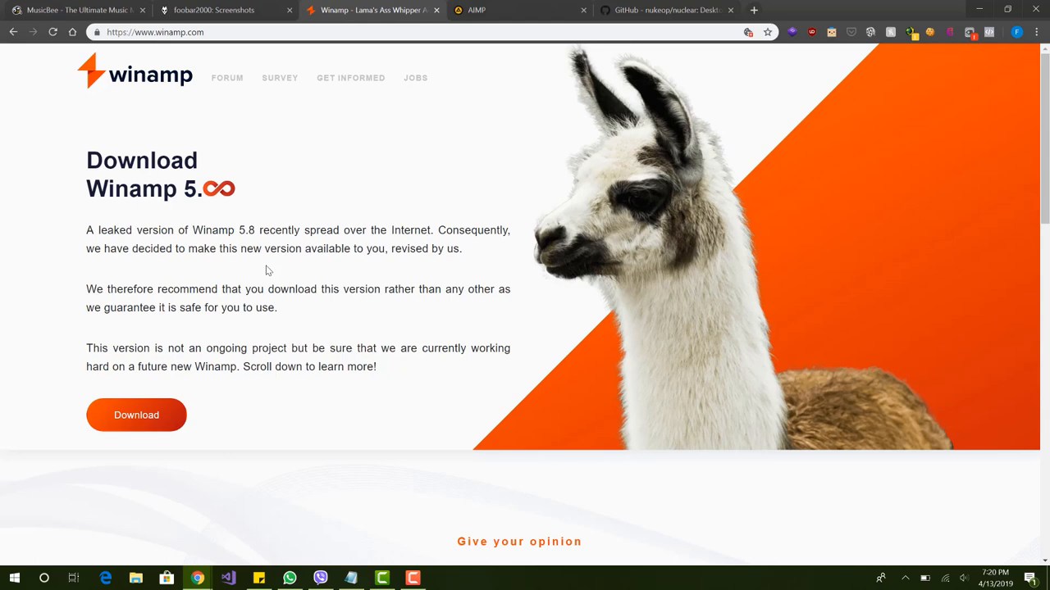
mouse_move(260, 100)
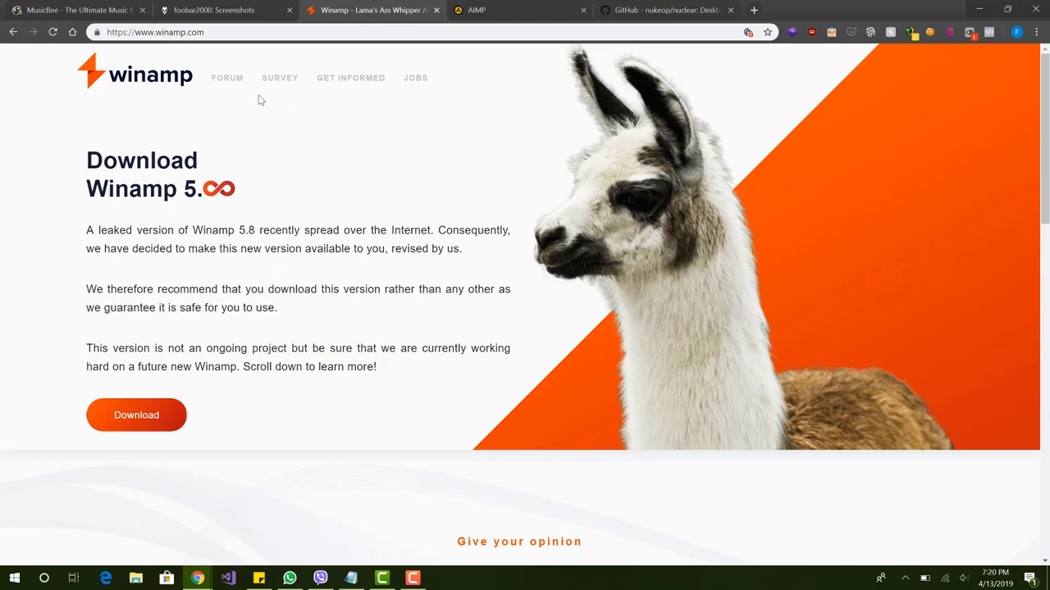
scroll("down", 3)
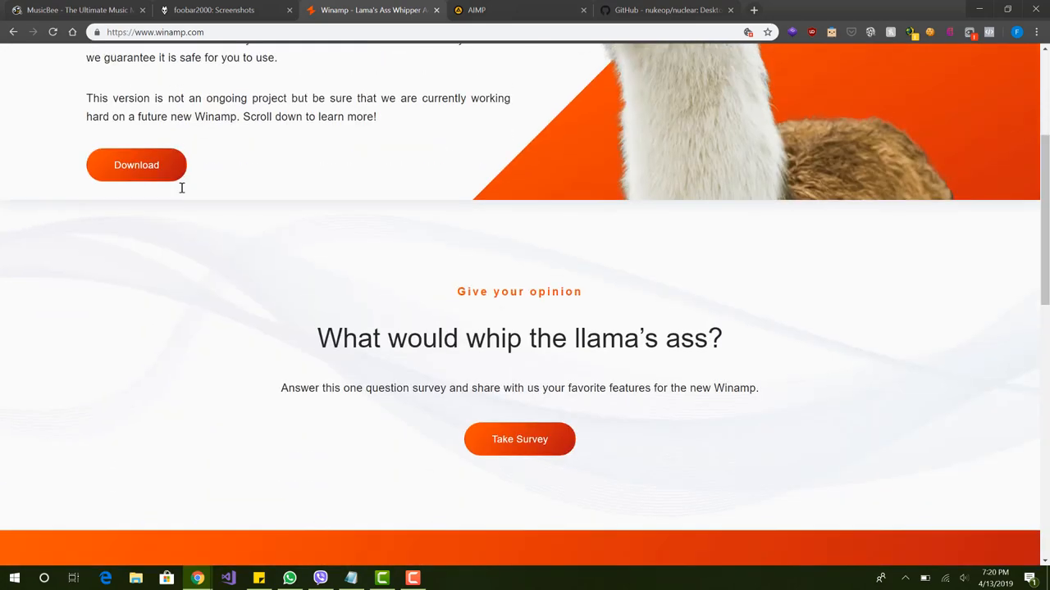
scroll("down", 3)
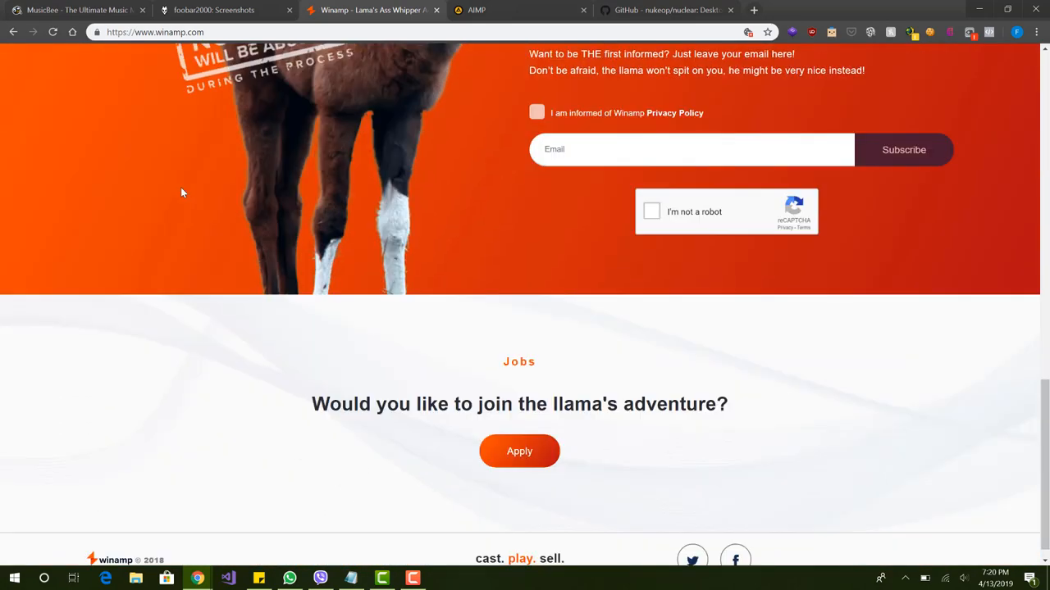
scroll("up", 3)
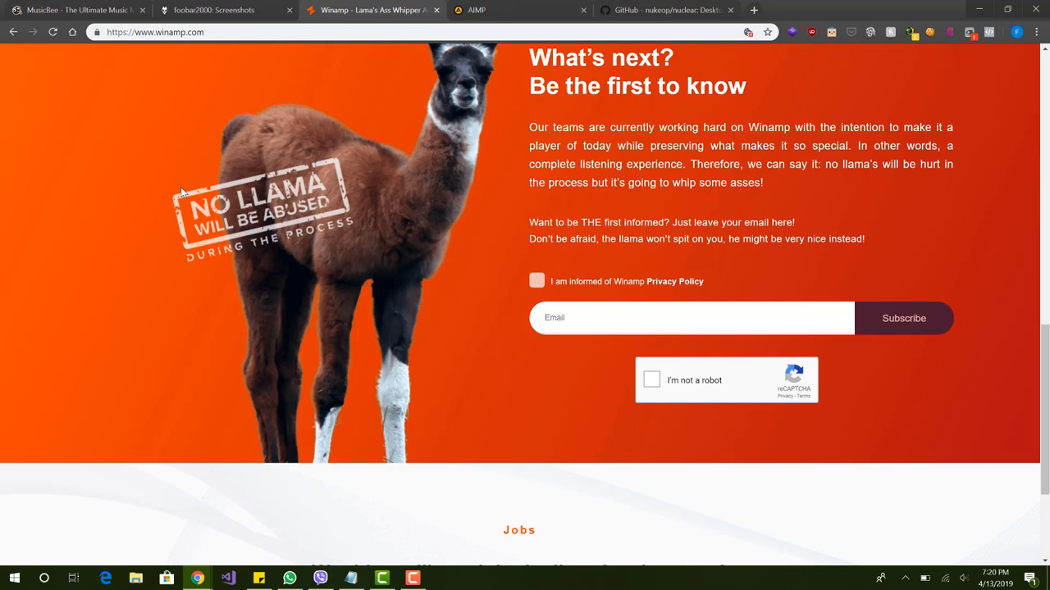
scroll("up", 3)
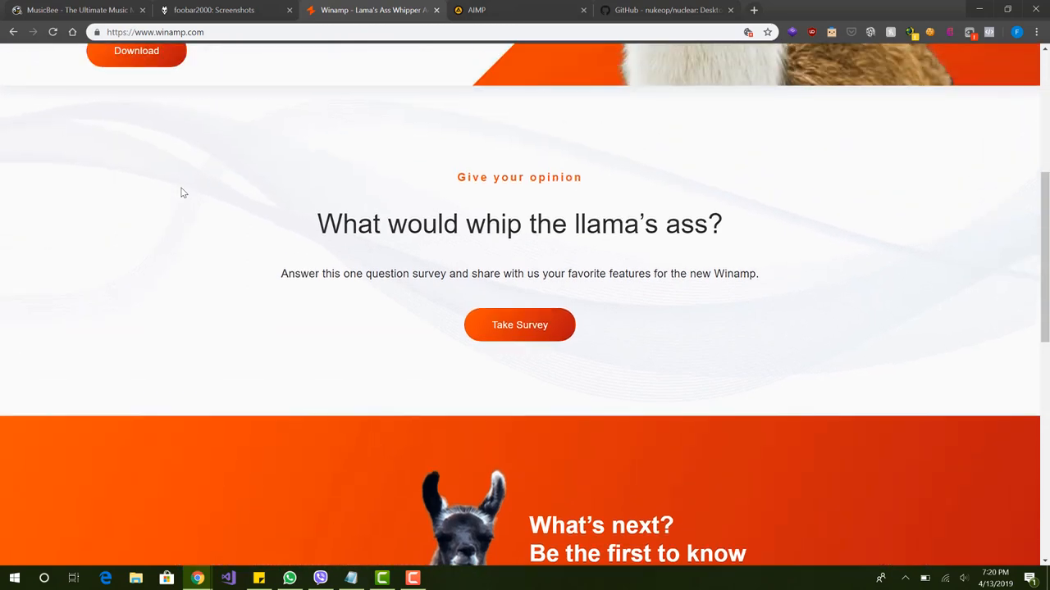
scroll("down", 3)
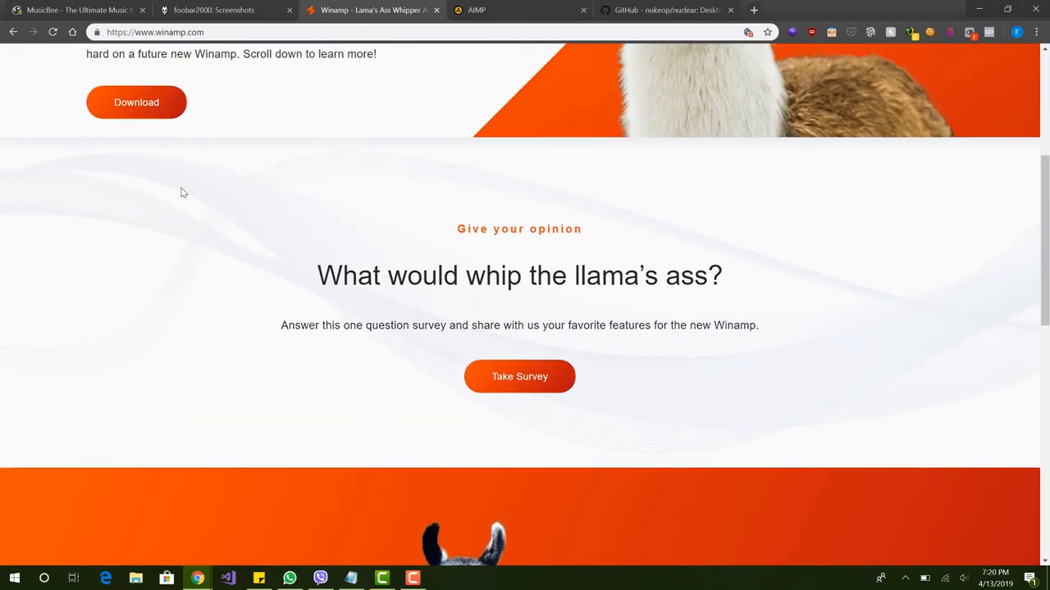
scroll("up", 3)
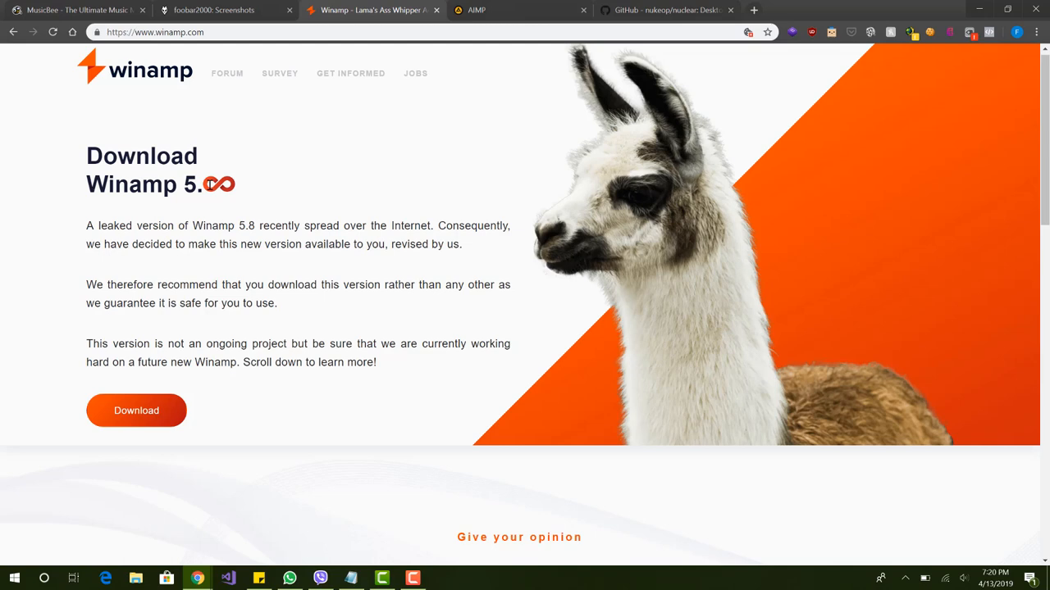
mouse_move(328, 169)
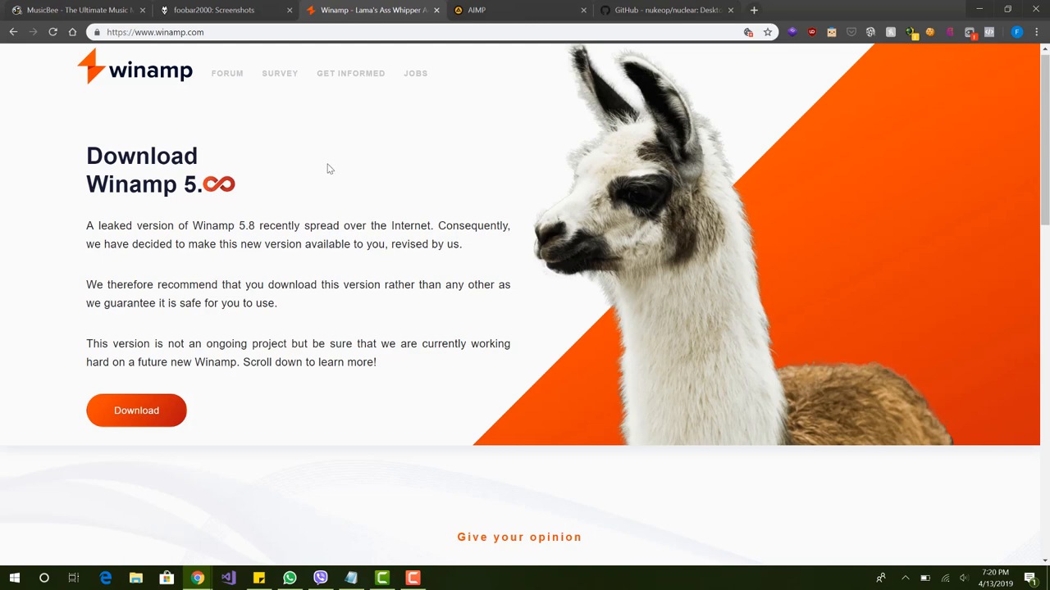
mouse_move(227, 72)
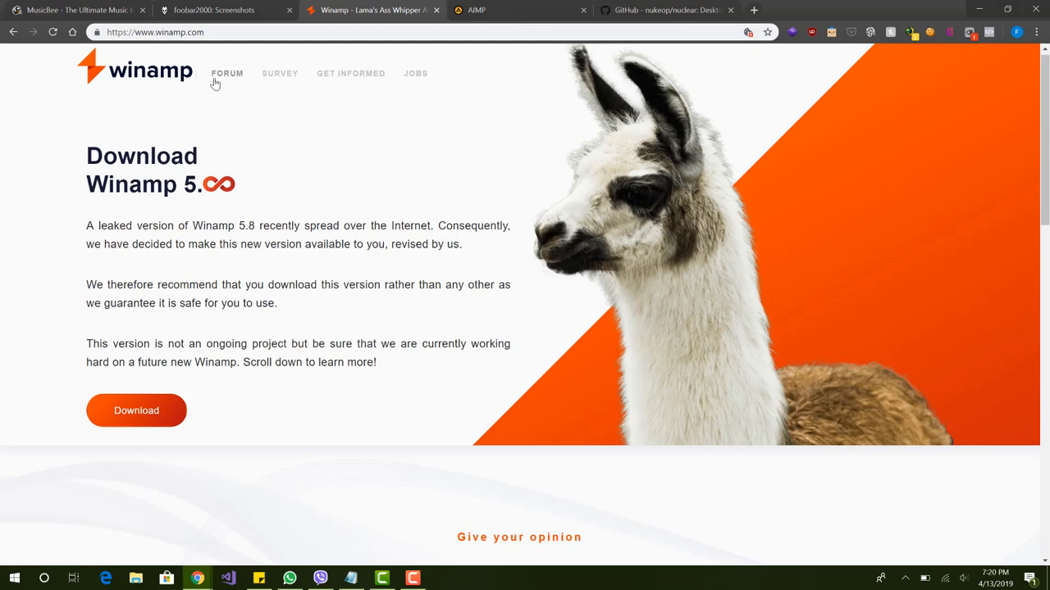
scroll("down", 3)
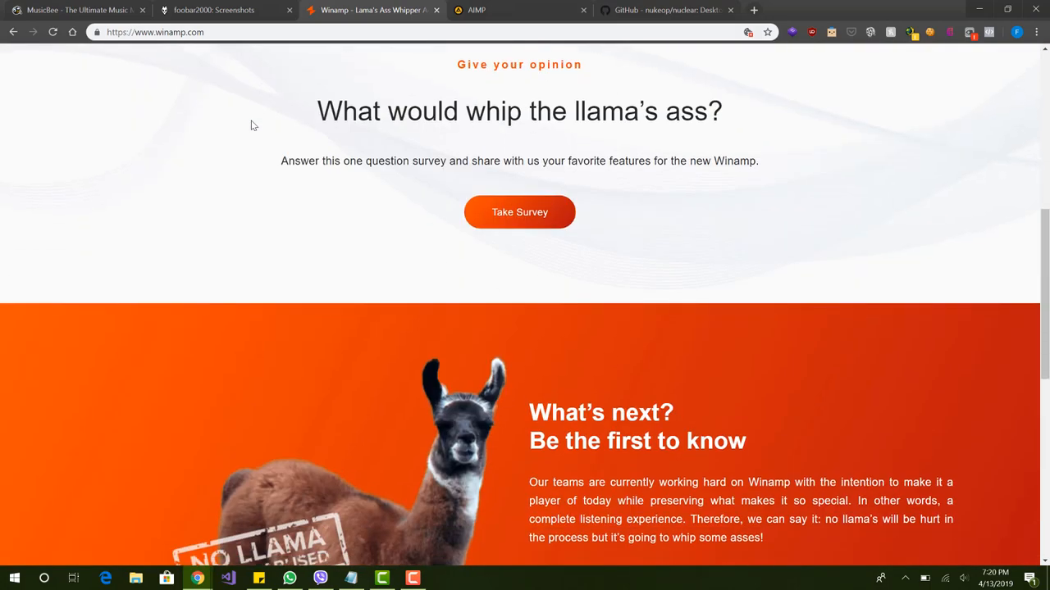
scroll("down", 3)
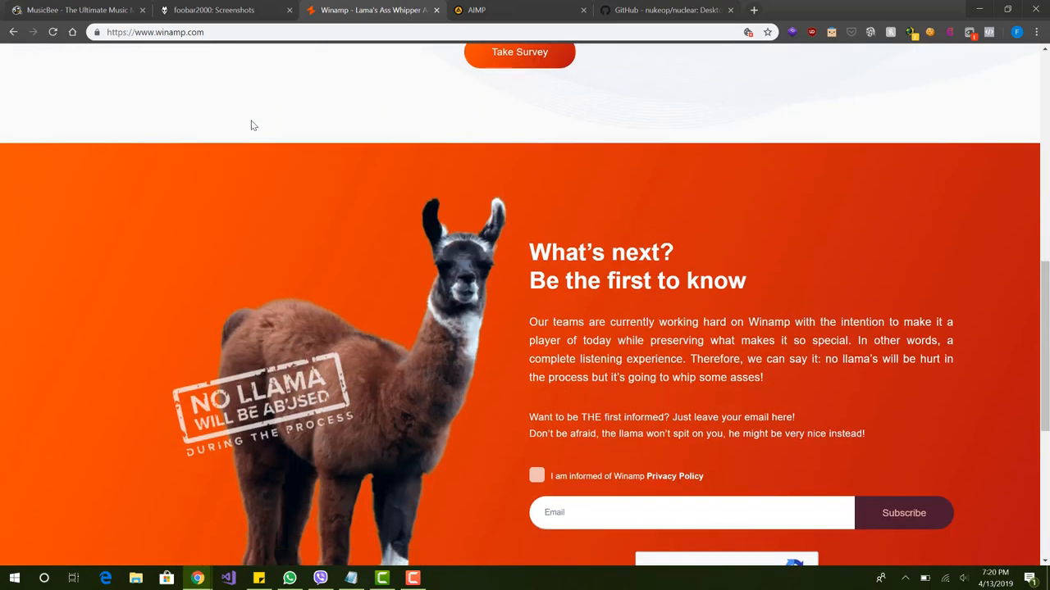
scroll("down", 3)
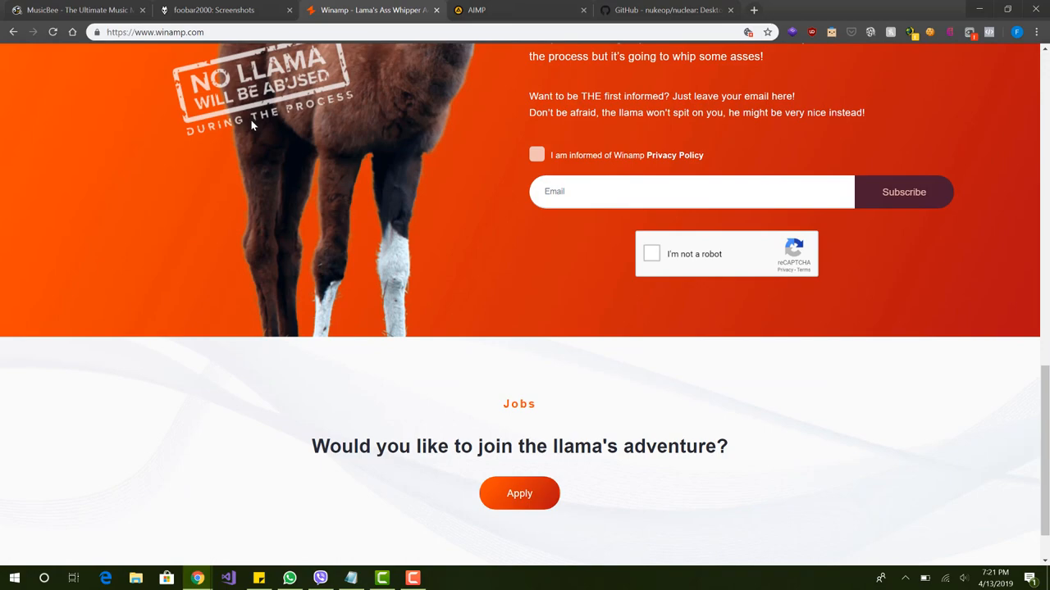
scroll("up", 3)
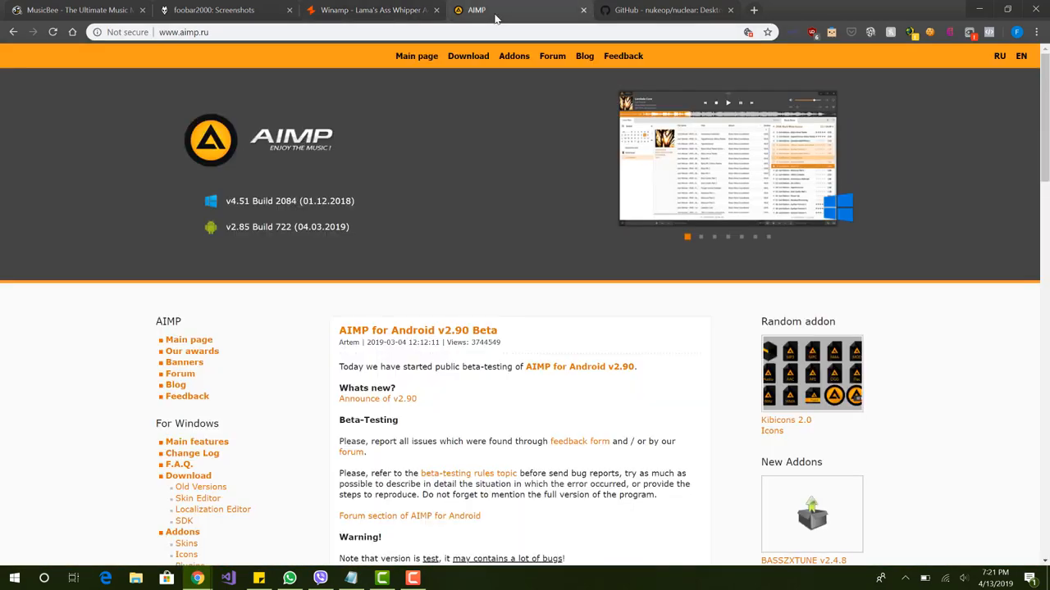
mouse_move(492, 269)
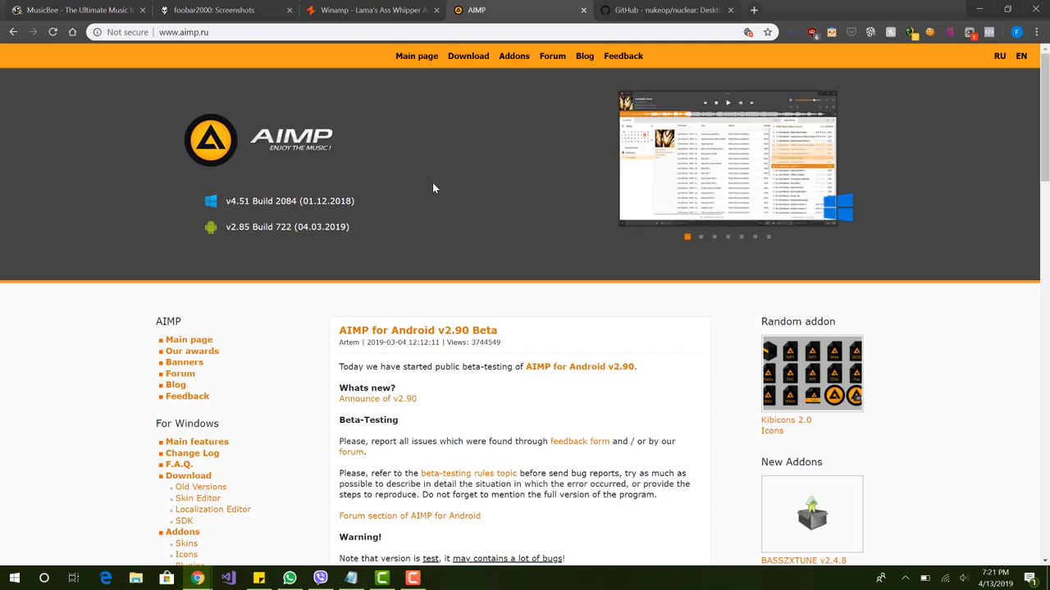
- Advance the AIMP screenshot slideshow through desktop and dark skin slides to the Android app
left_click(702, 236)
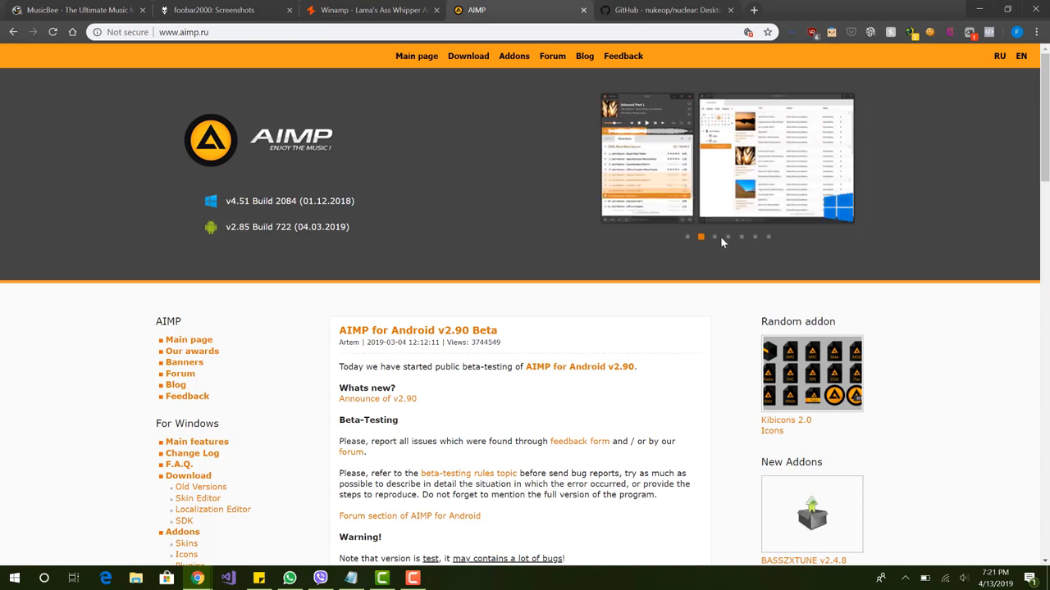
left_click(688, 236)
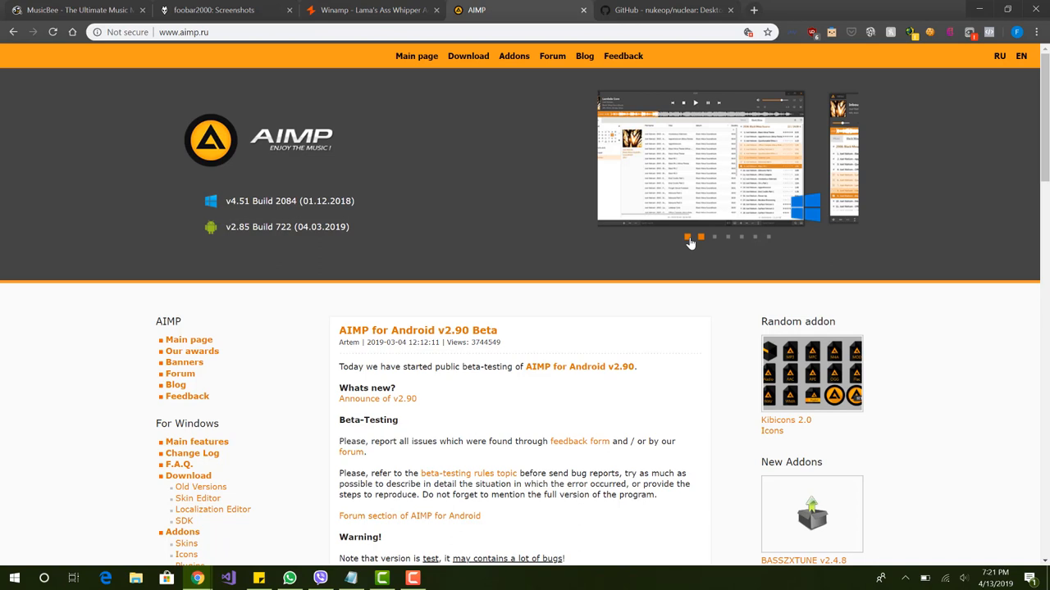
left_click(699, 236)
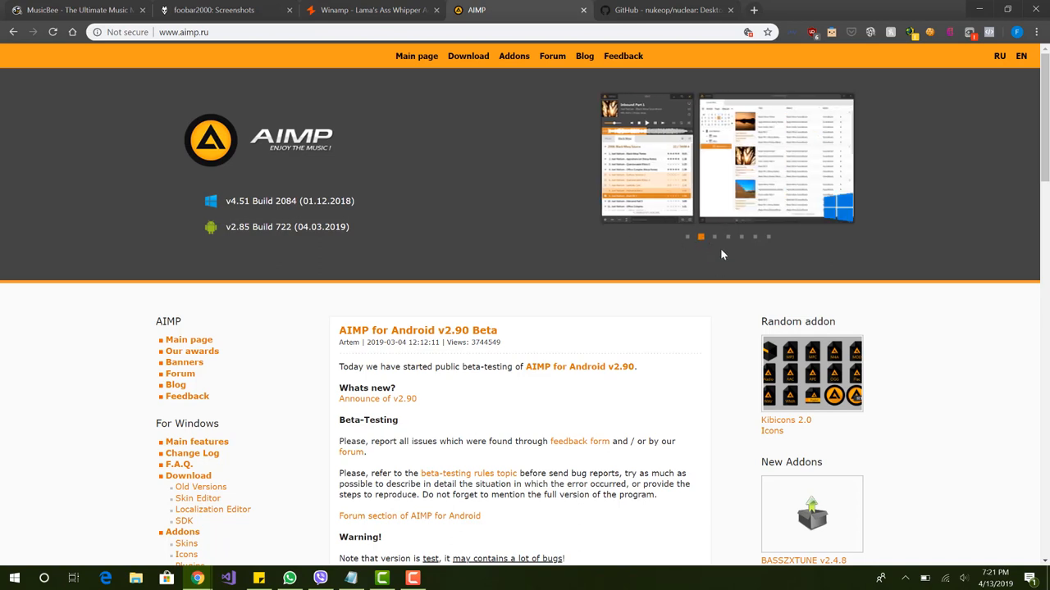
left_click(728, 236)
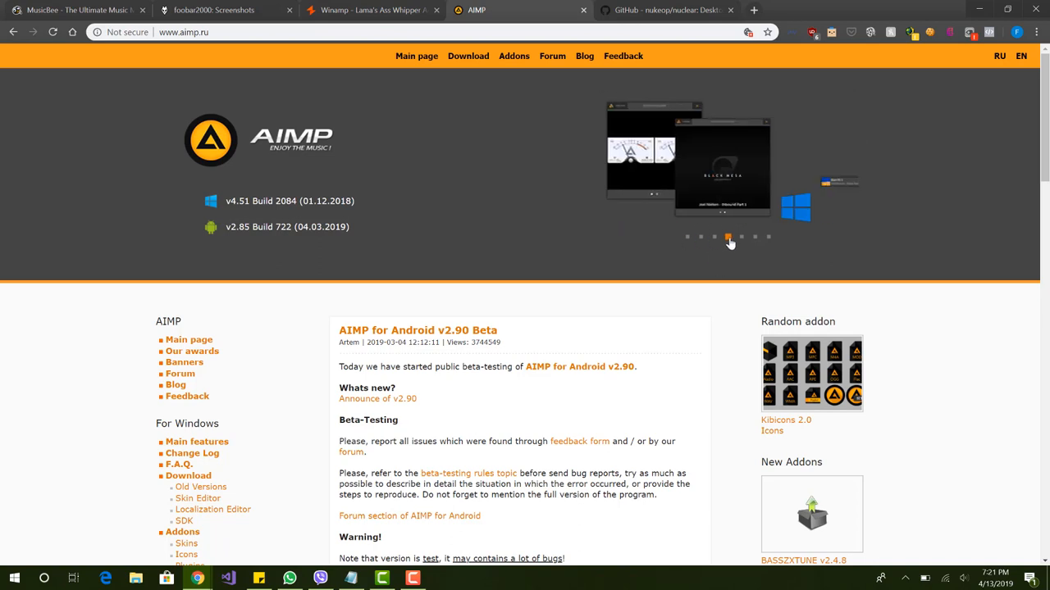
left_click(728, 236)
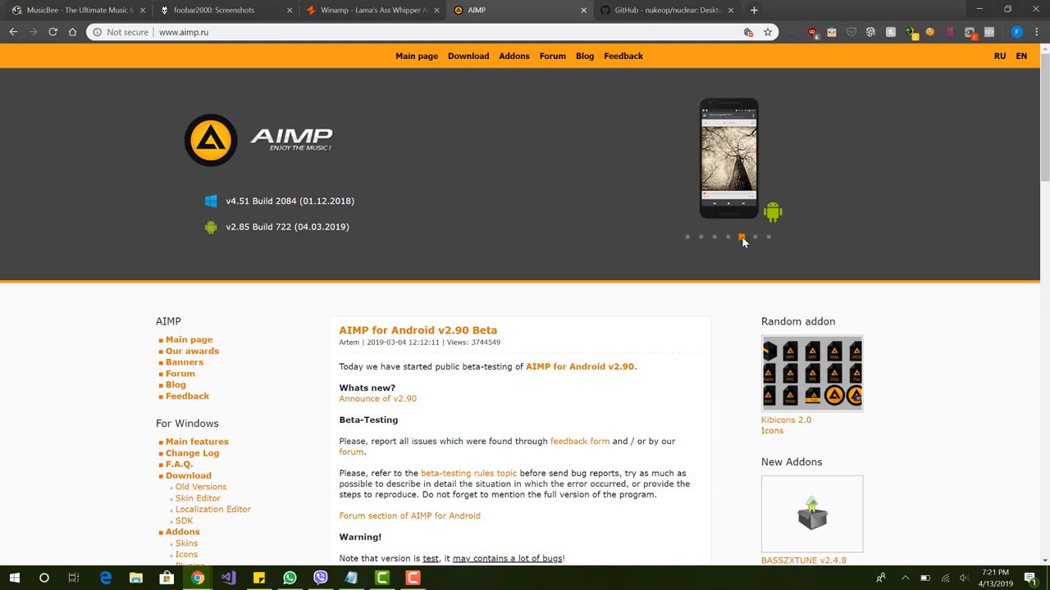
left_click(754, 237)
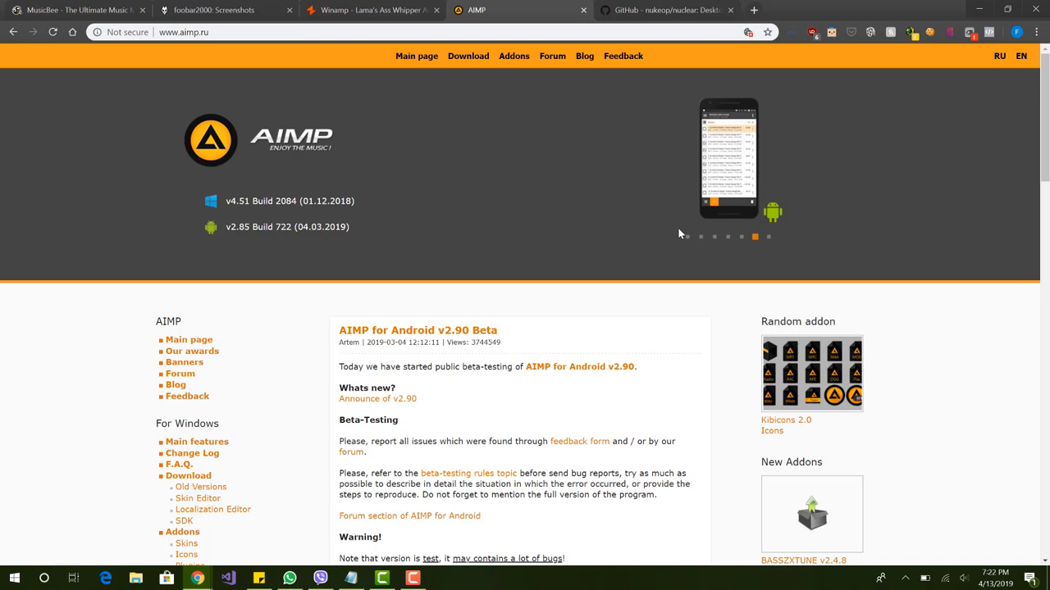
mouse_move(942, 545)
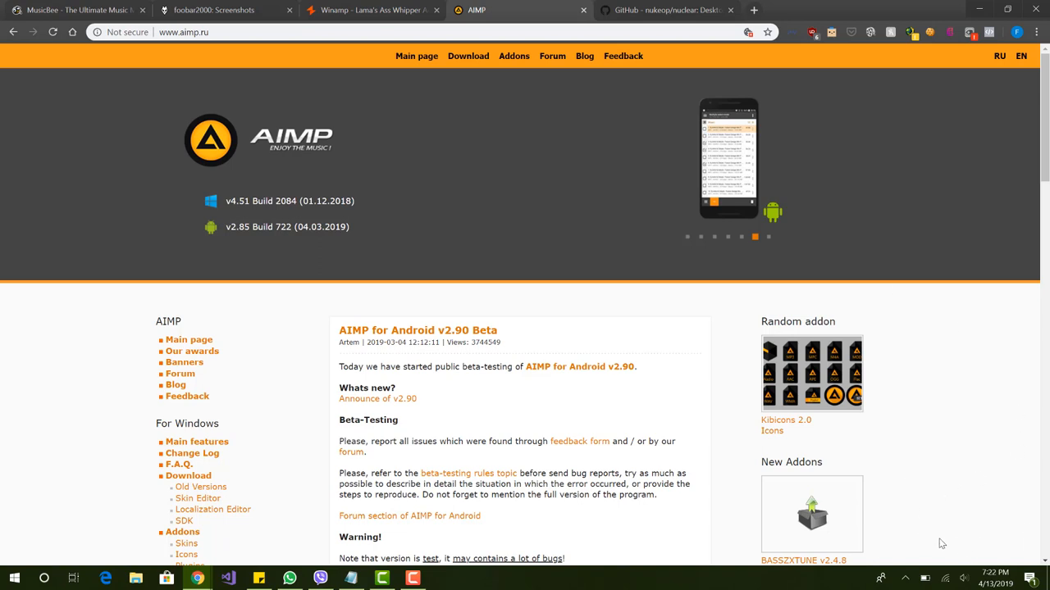
mouse_move(923, 526)
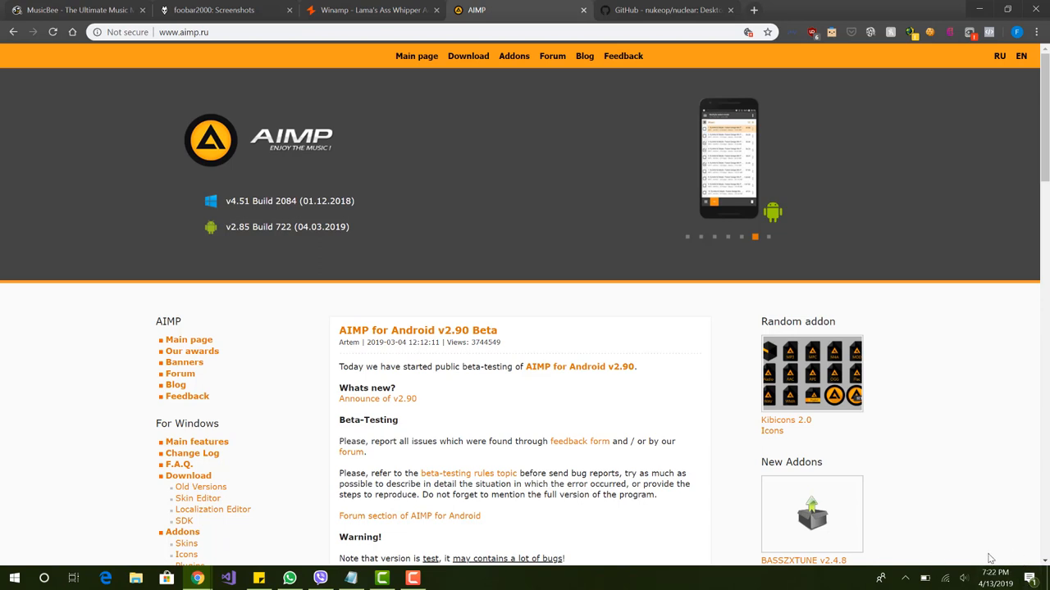
mouse_move(581, 263)
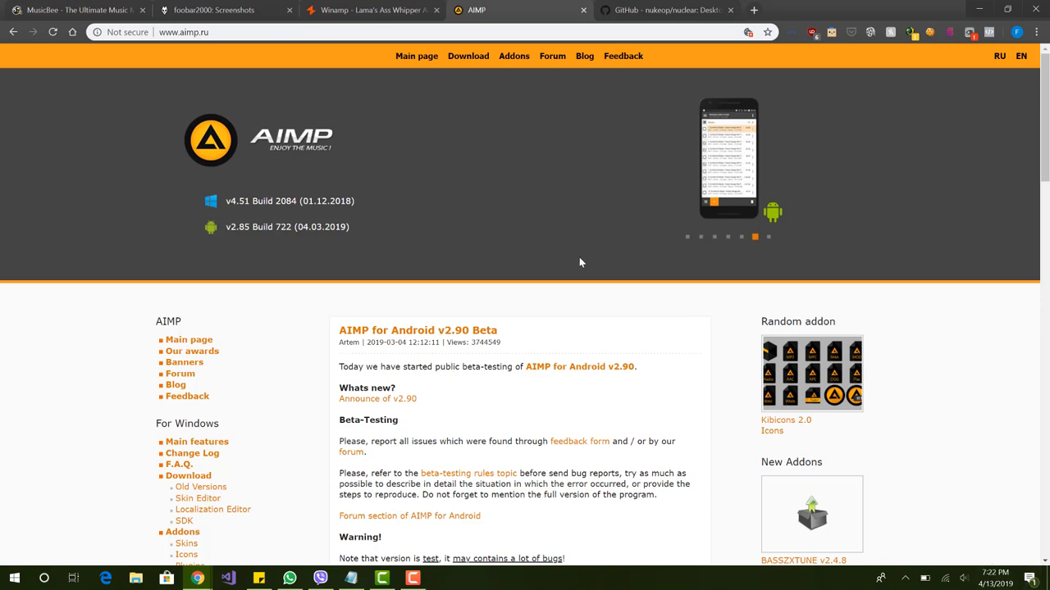
mouse_move(512, 414)
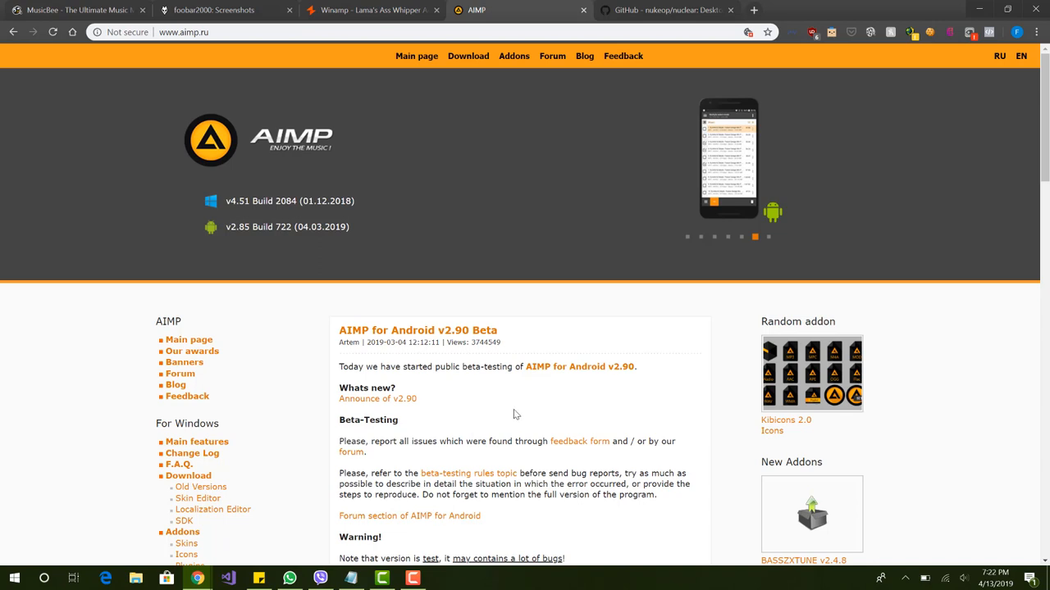
mouse_move(523, 337)
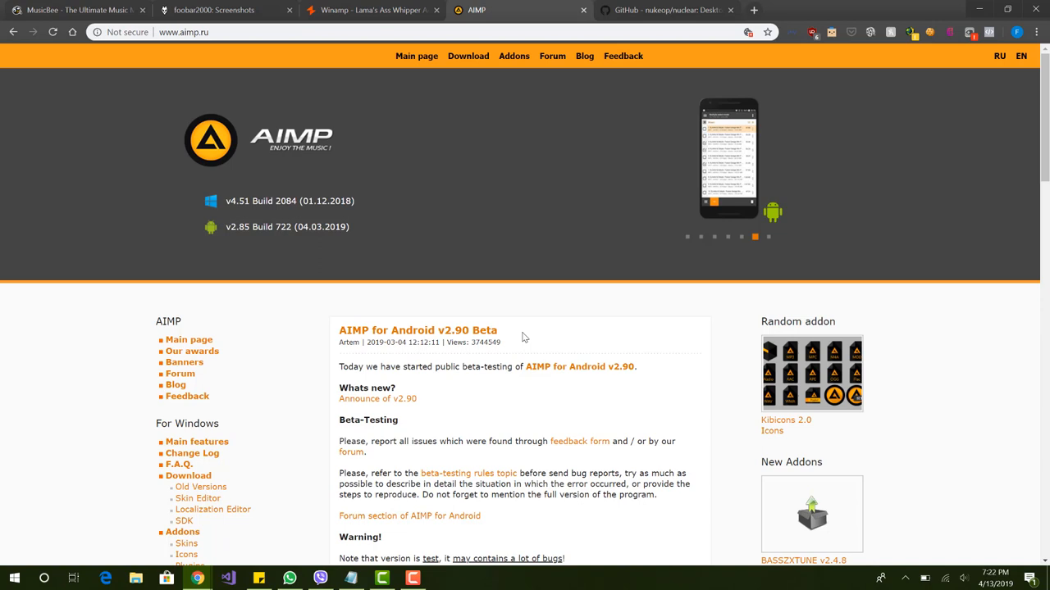
mouse_move(758, 248)
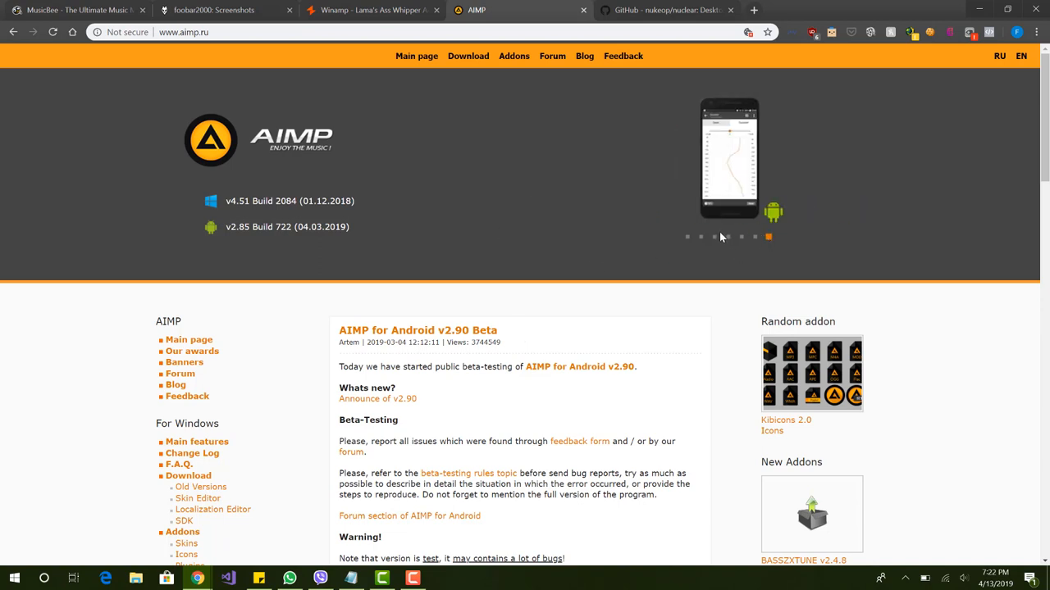
- Return the AIMP slideshow to its first desktop player screenshot
left_click(687, 236)
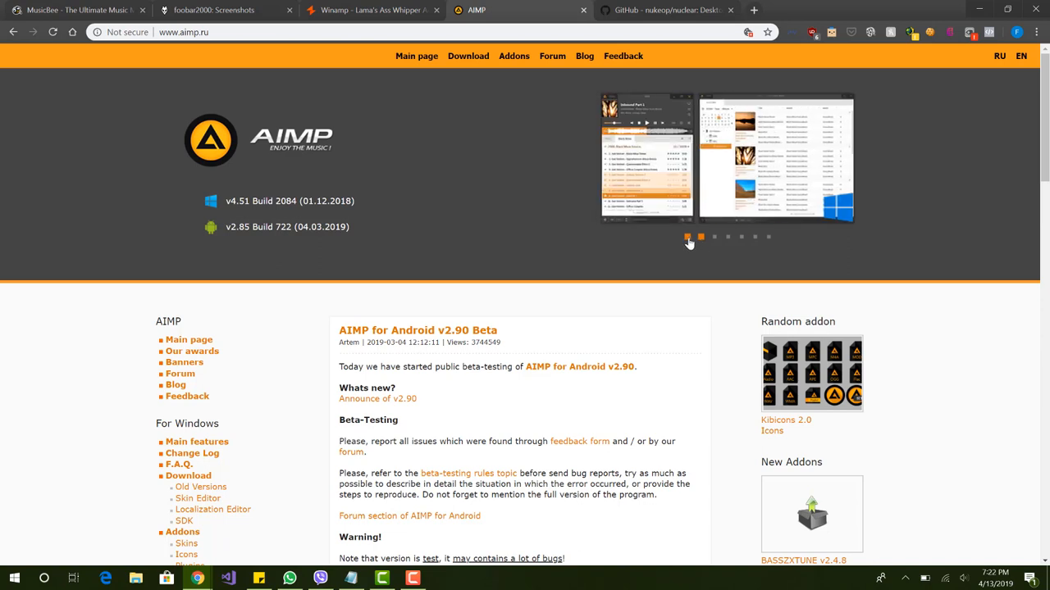
left_click(689, 236)
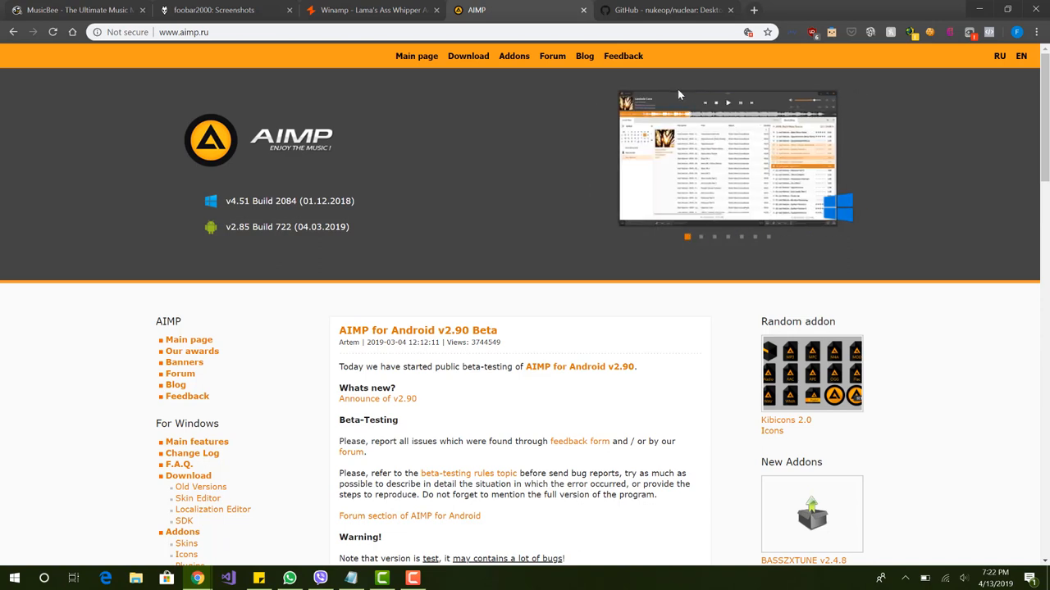
mouse_move(663, 118)
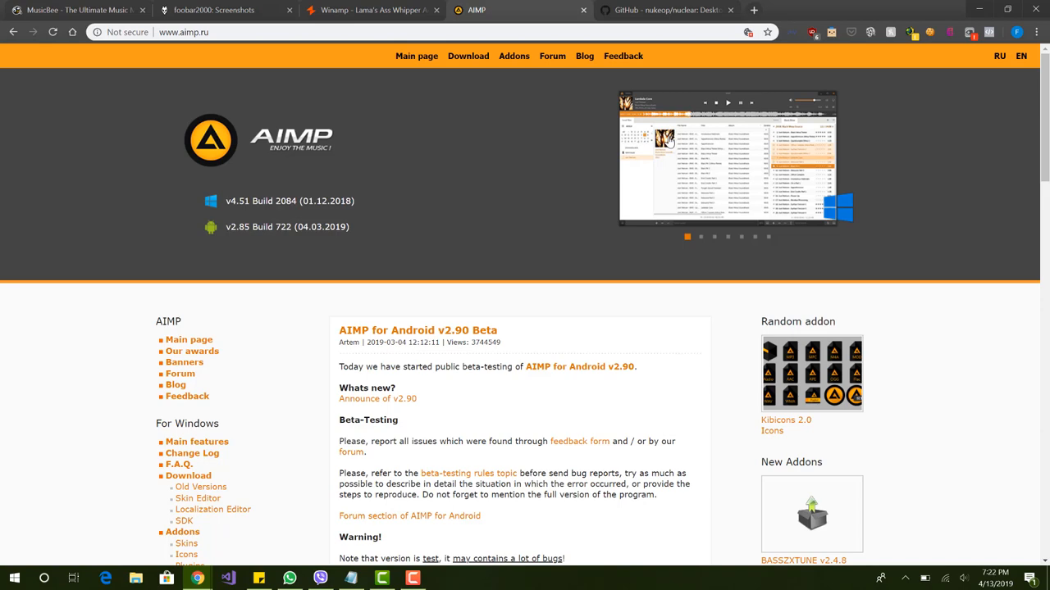
- Switch to the nukeop/nuclear GitHub tab and follow the README's 'Official website' link
left_click(664, 10)
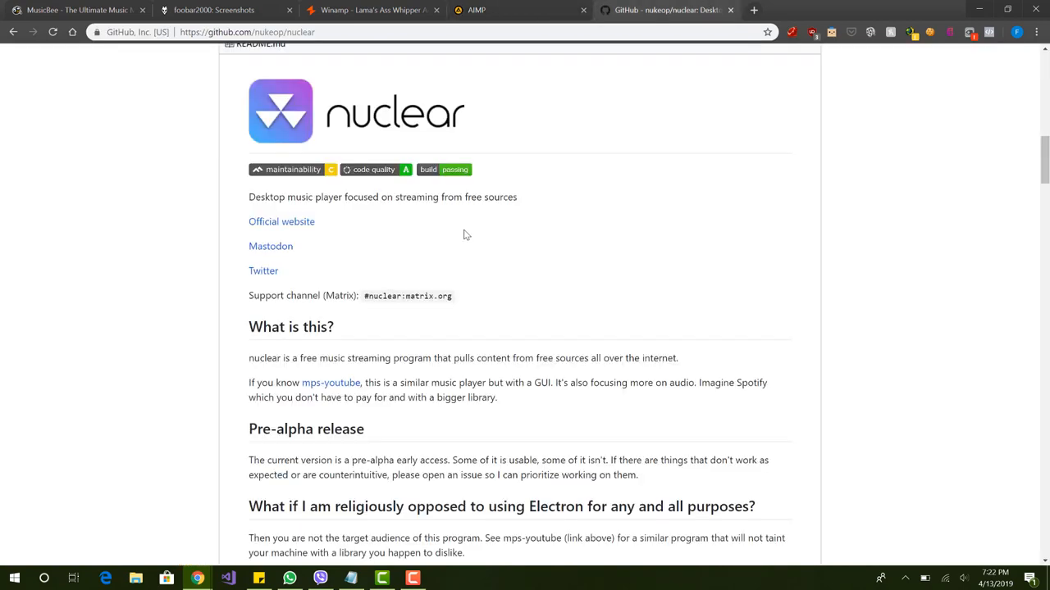
scroll("up", 3)
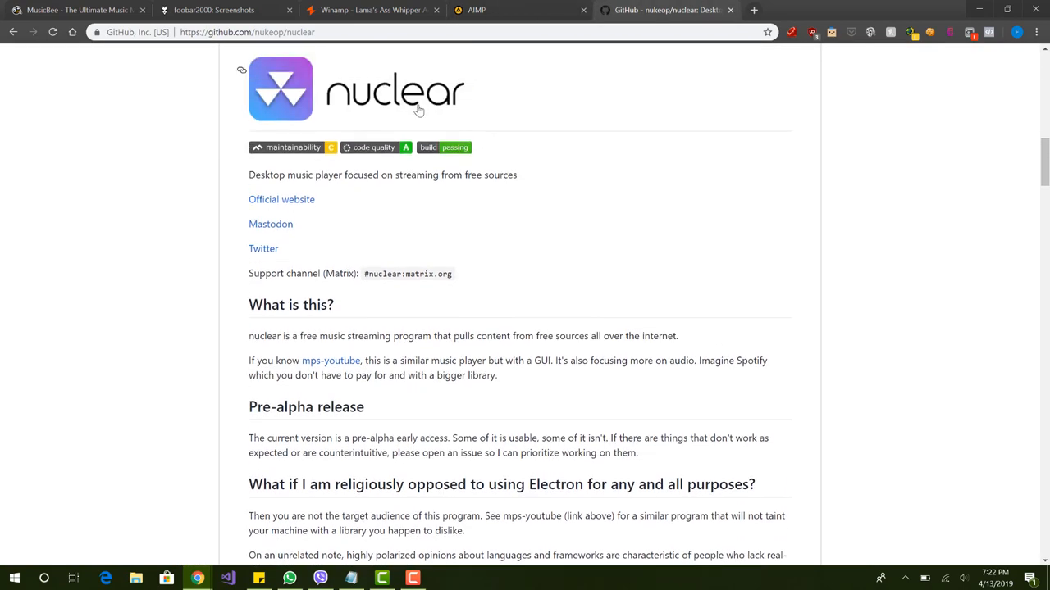
mouse_move(318, 174)
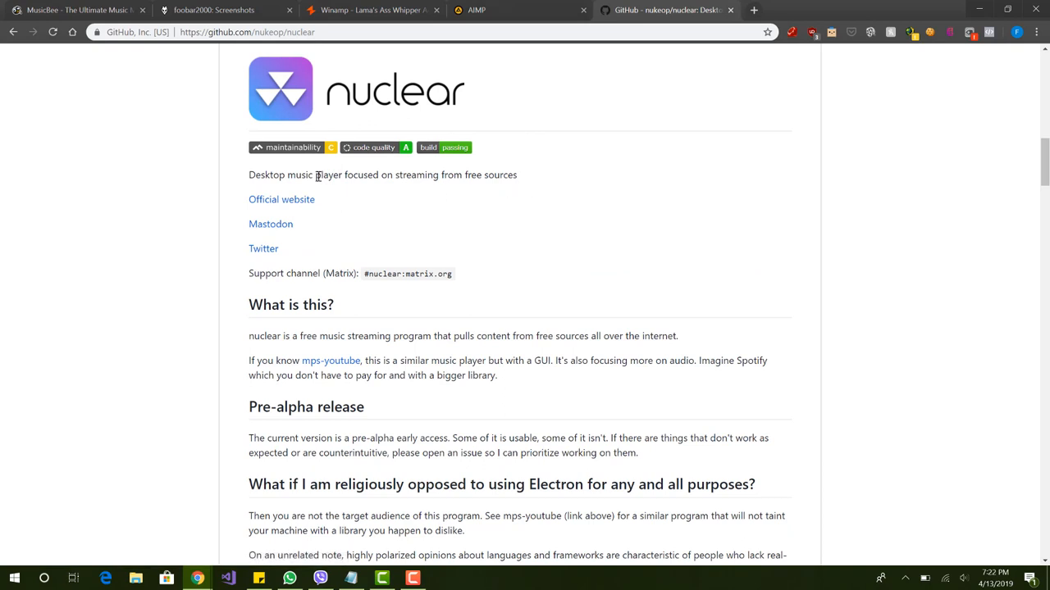
double_click(361, 174)
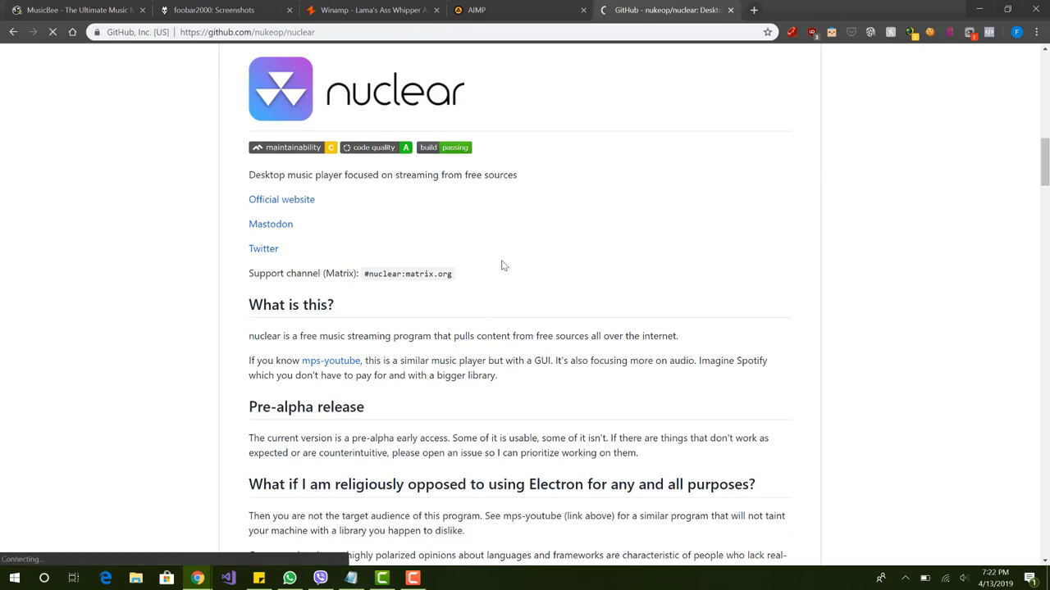
left_click(282, 200)
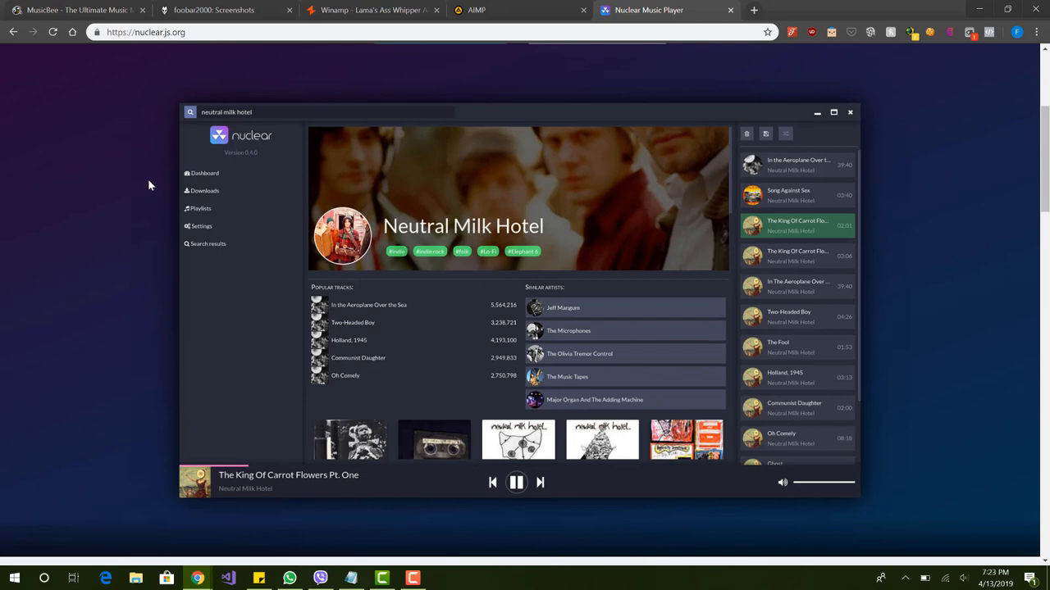
mouse_move(430, 469)
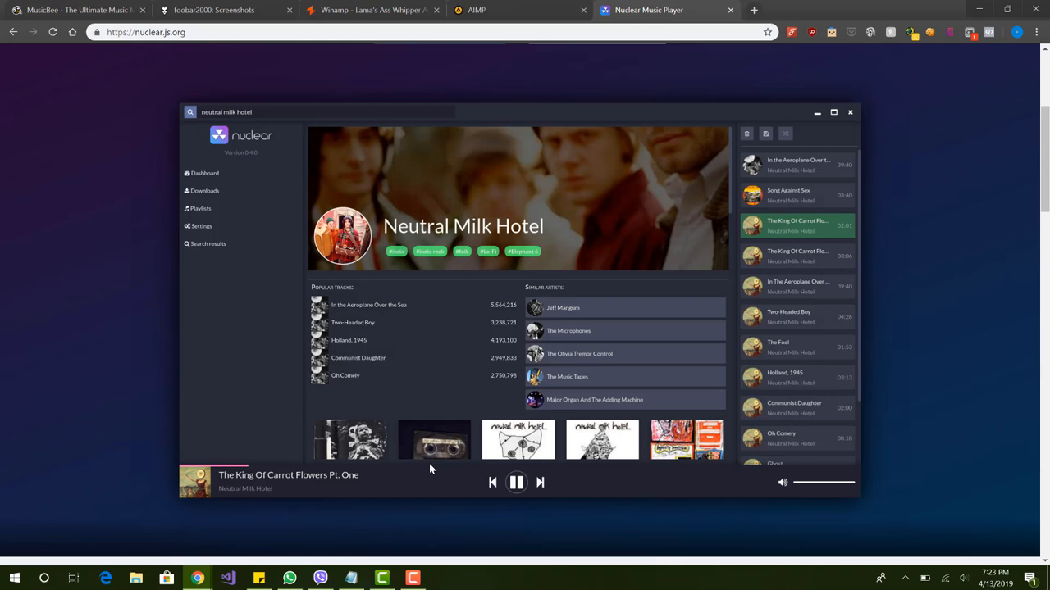
mouse_move(197, 467)
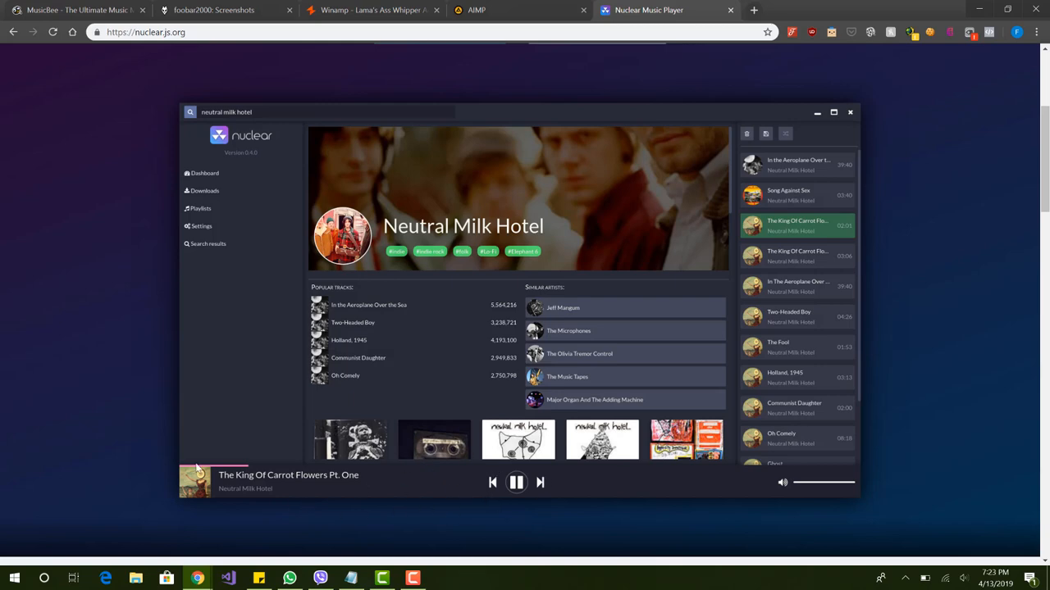
mouse_move(187, 476)
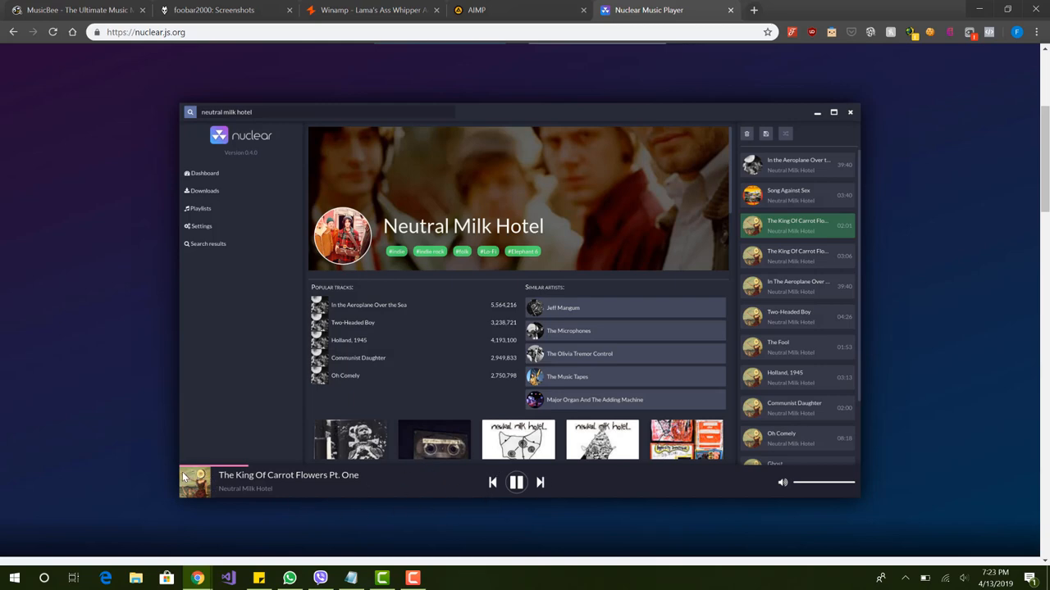
mouse_move(217, 504)
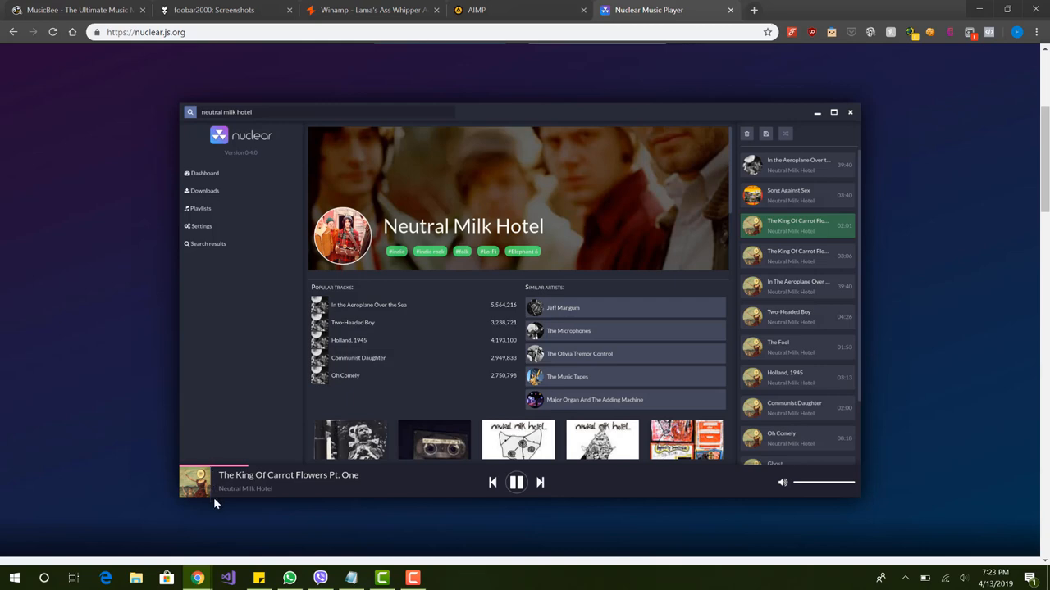
mouse_move(220, 498)
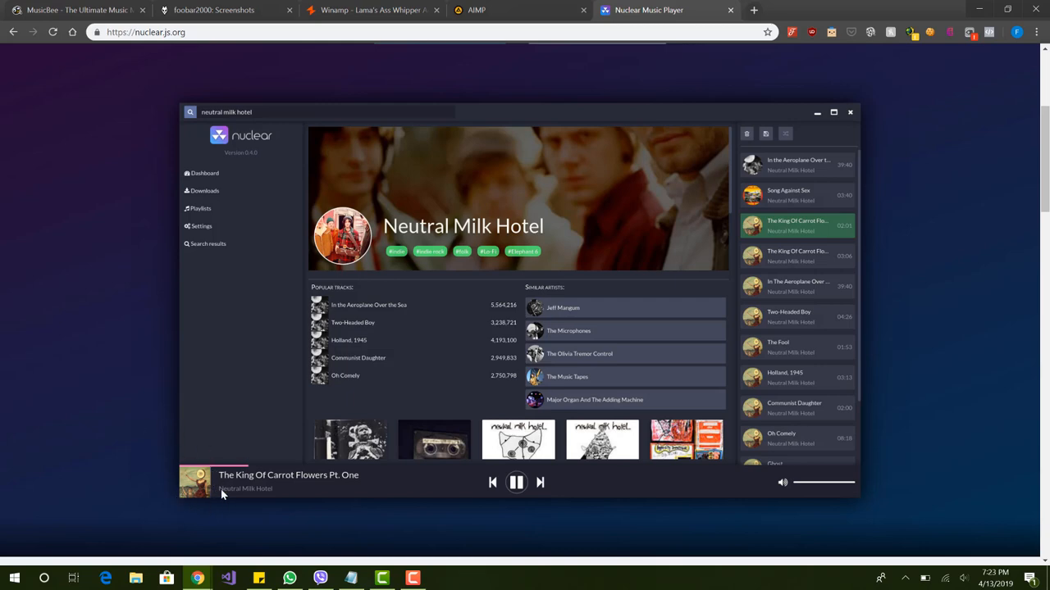
mouse_move(332, 389)
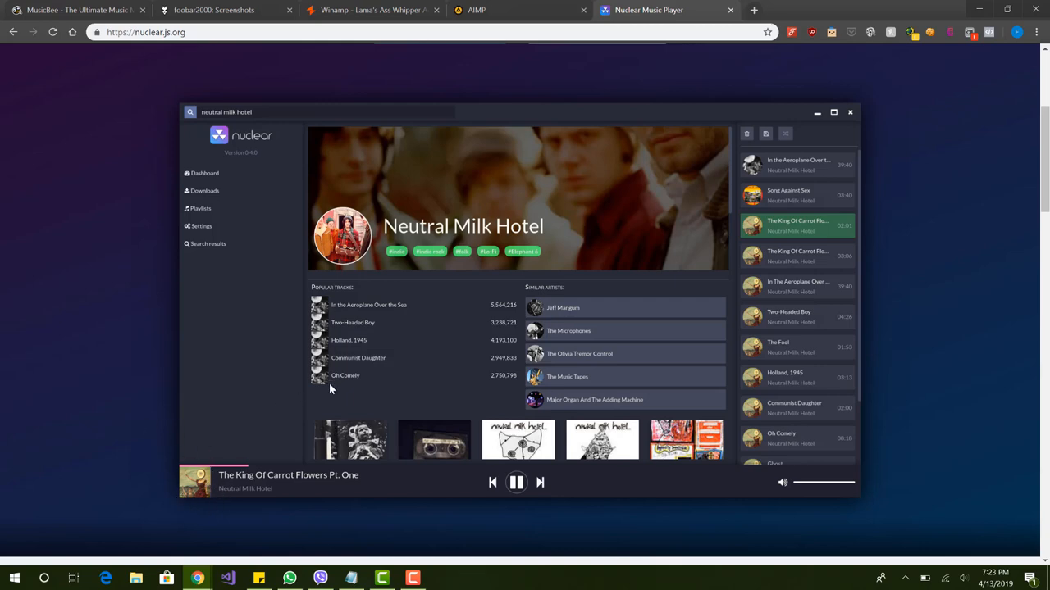
scroll("down", 3)
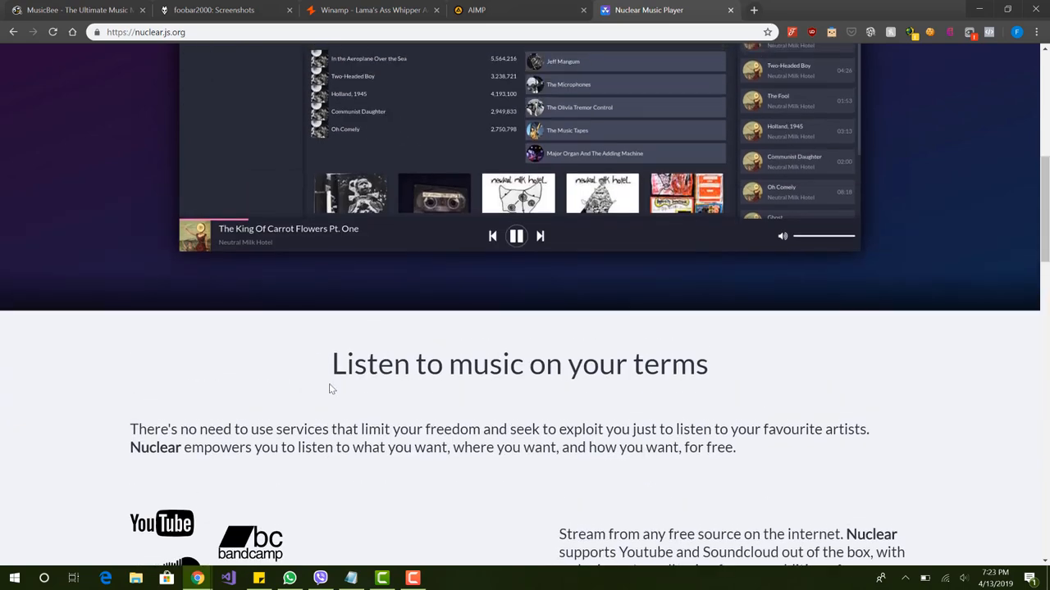
scroll("down", 3)
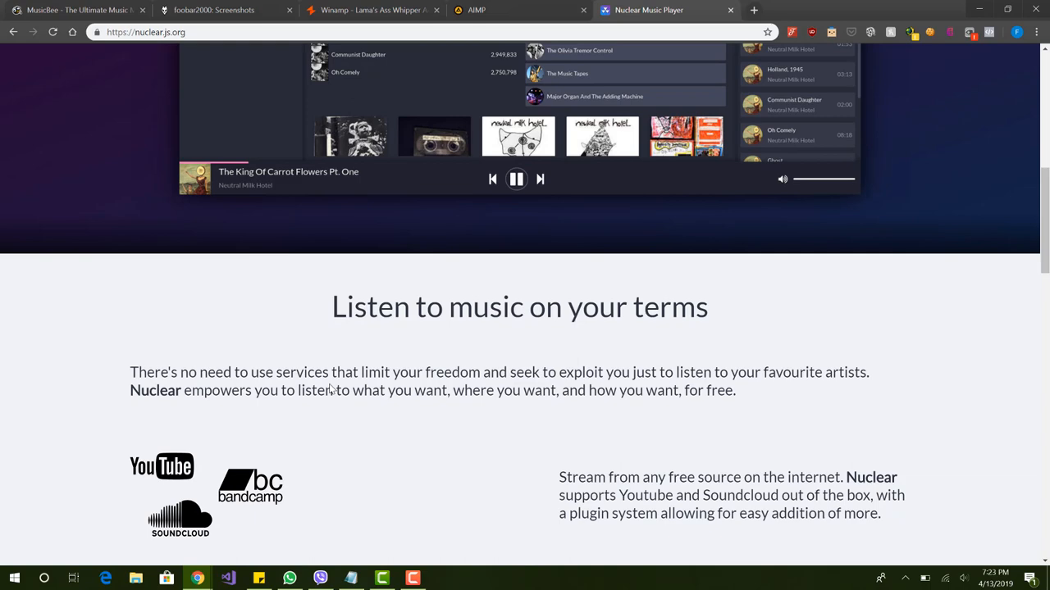
scroll("up", 3)
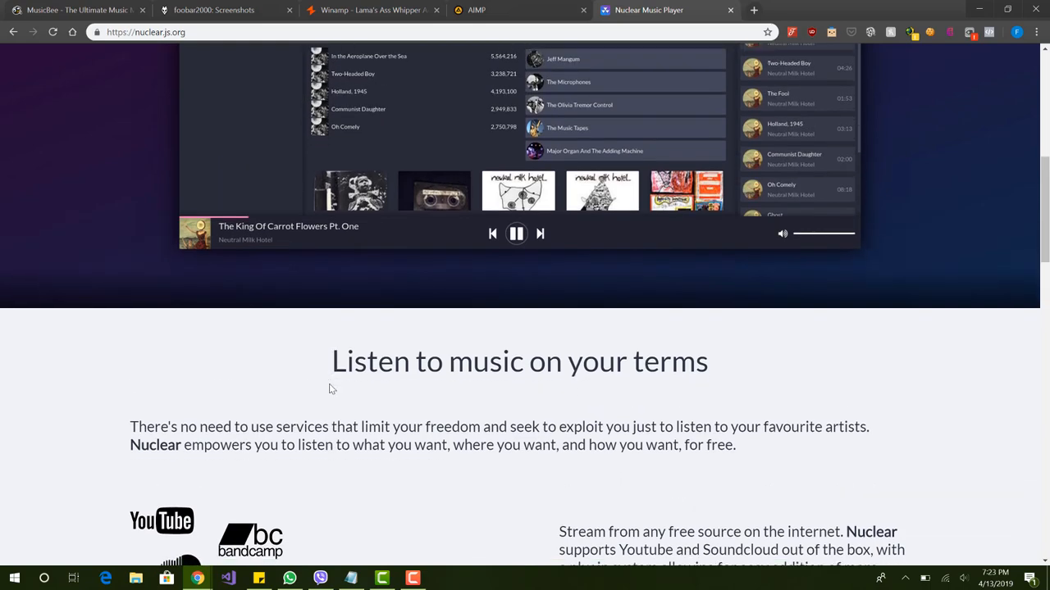
scroll("up", 3)
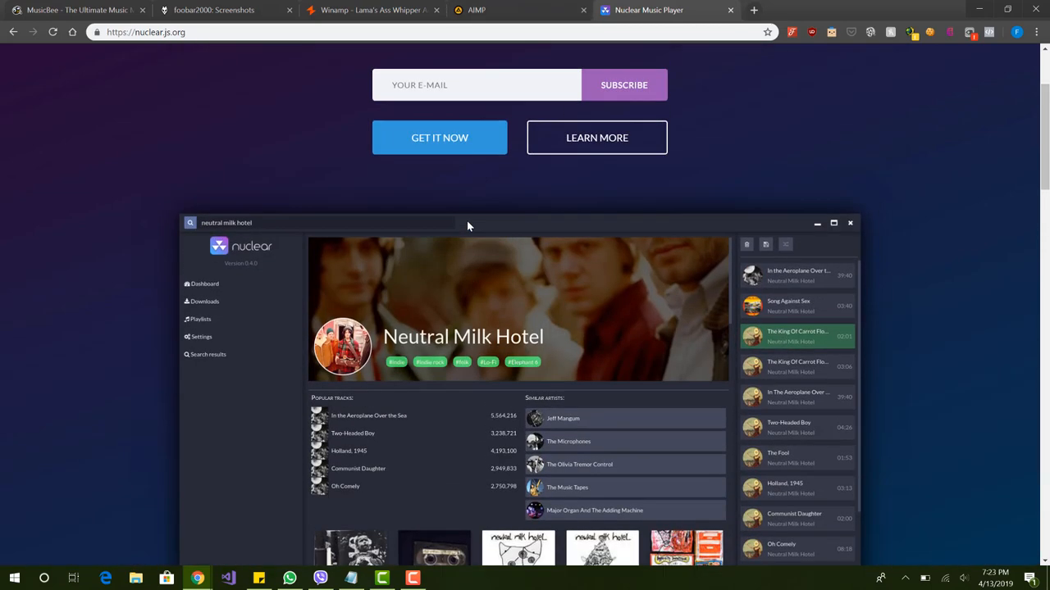
scroll("down", 3)
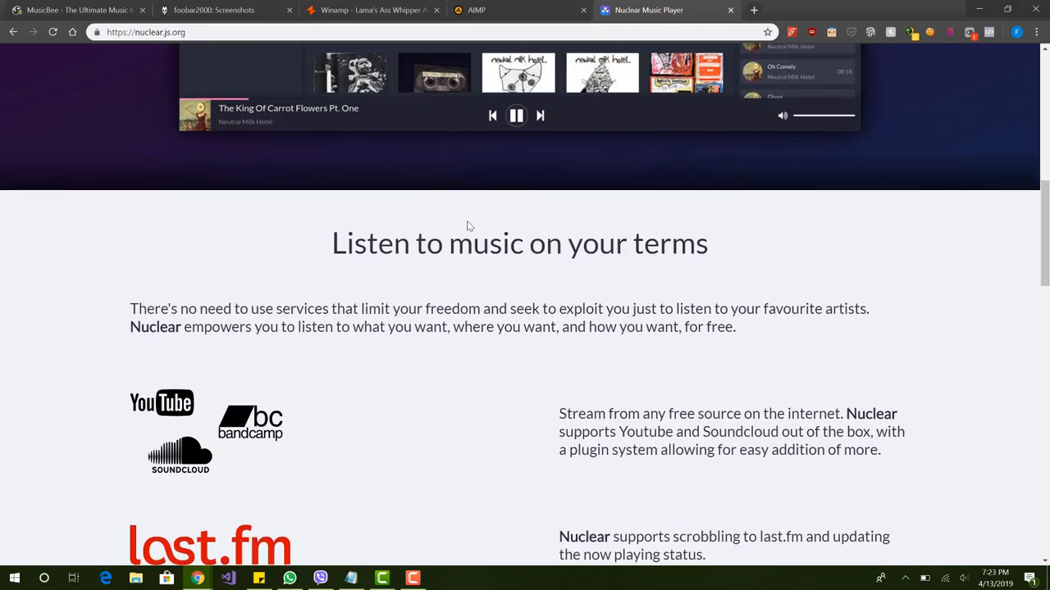
scroll("down", 3)
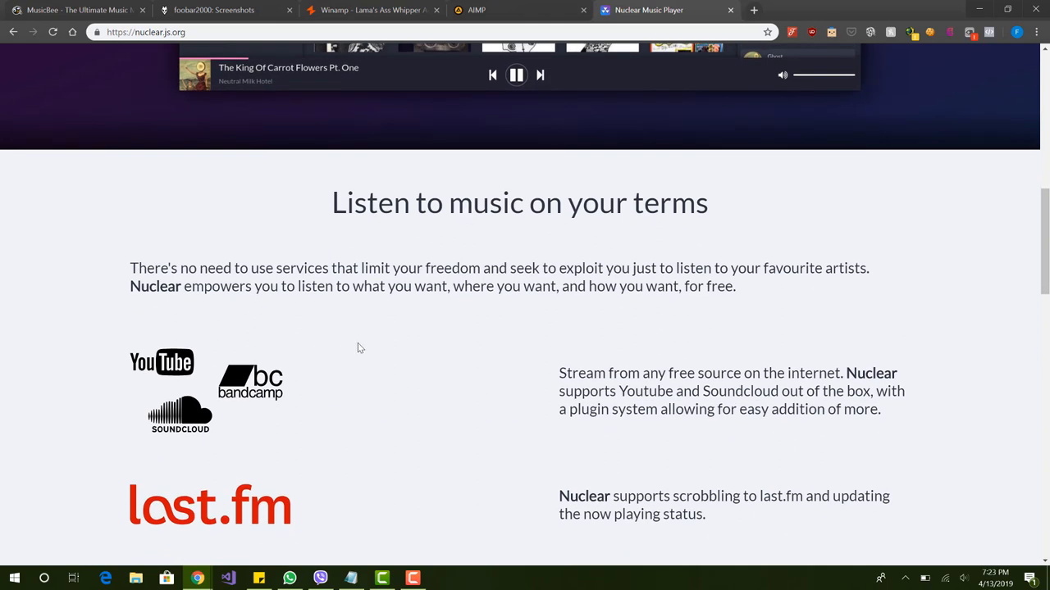
mouse_move(343, 358)
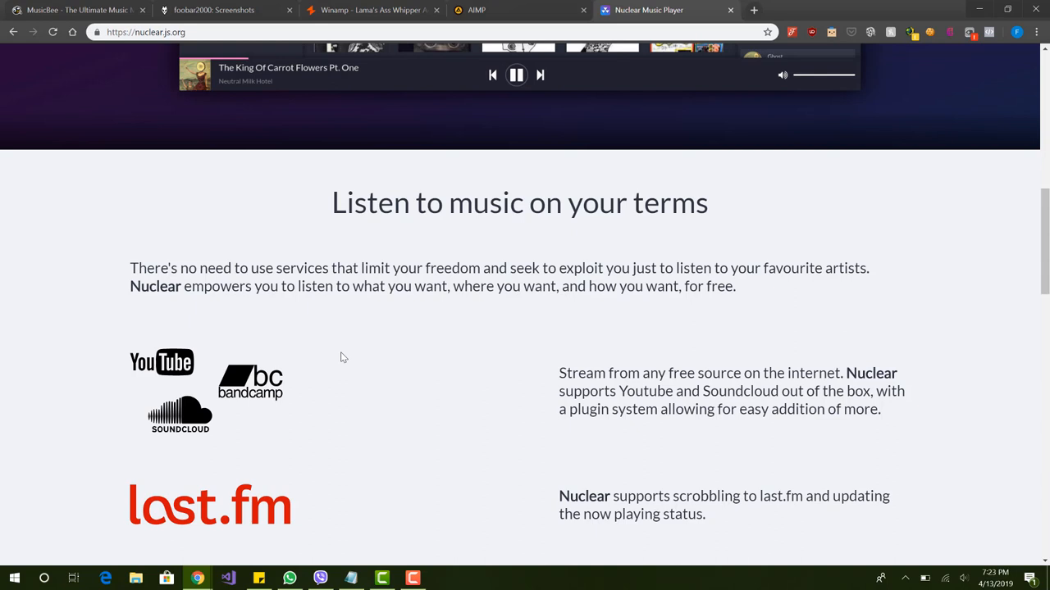
scroll("up", 3)
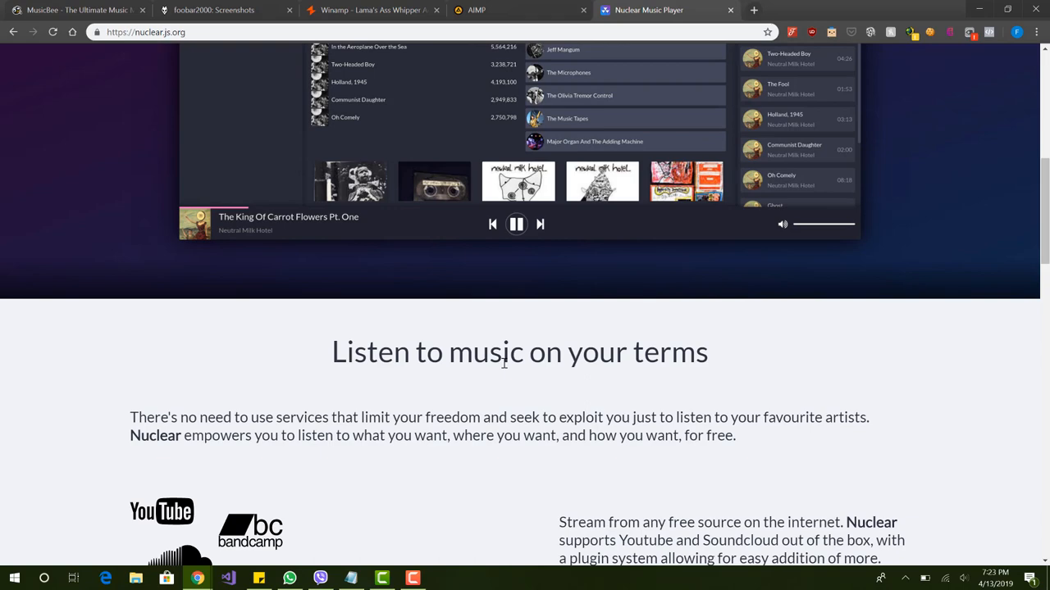
scroll("up", 3)
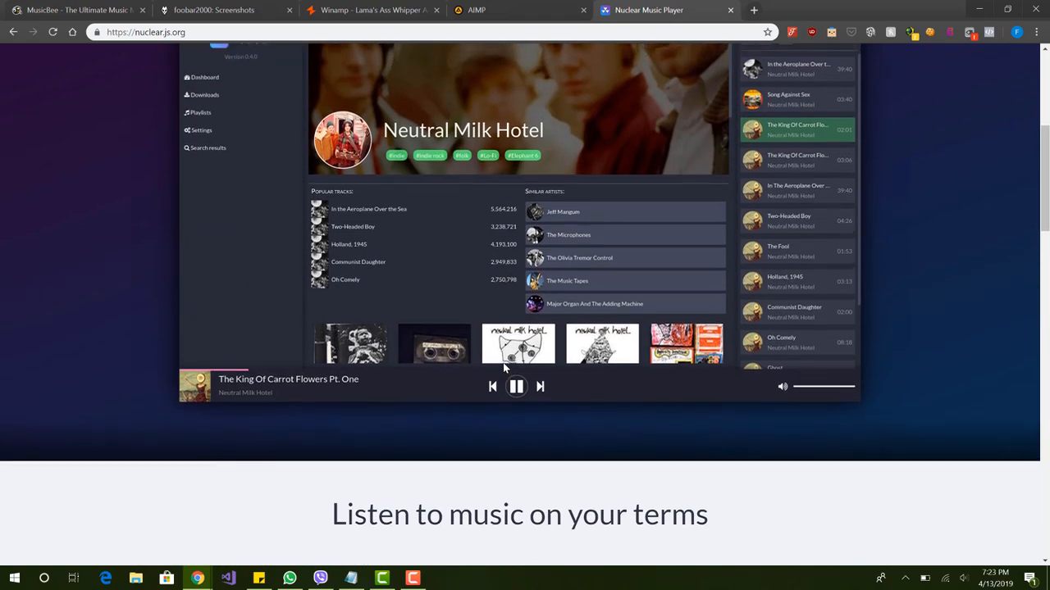
scroll("down", 3)
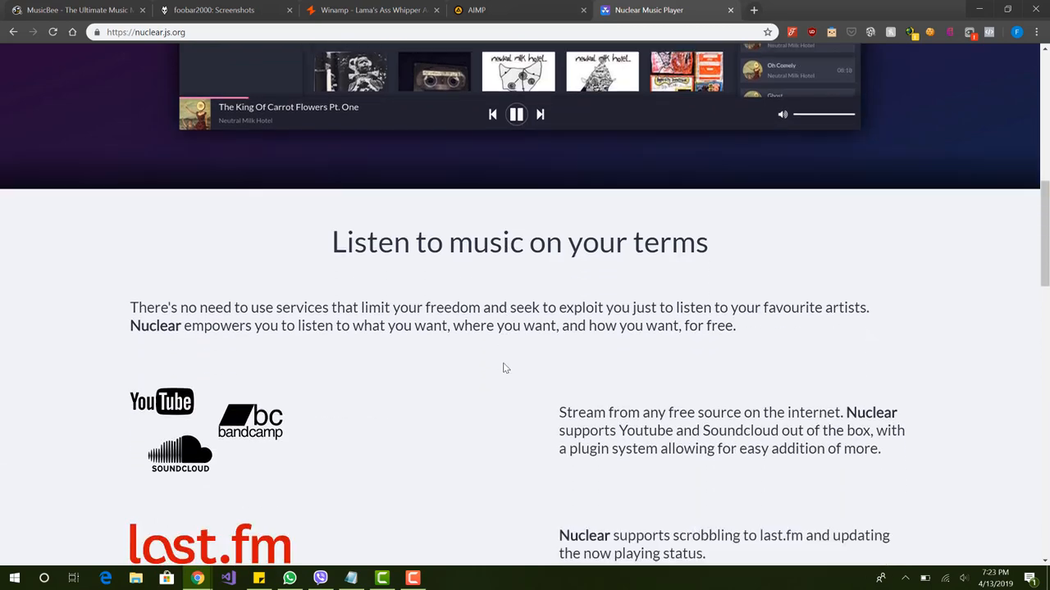
scroll("down", 3)
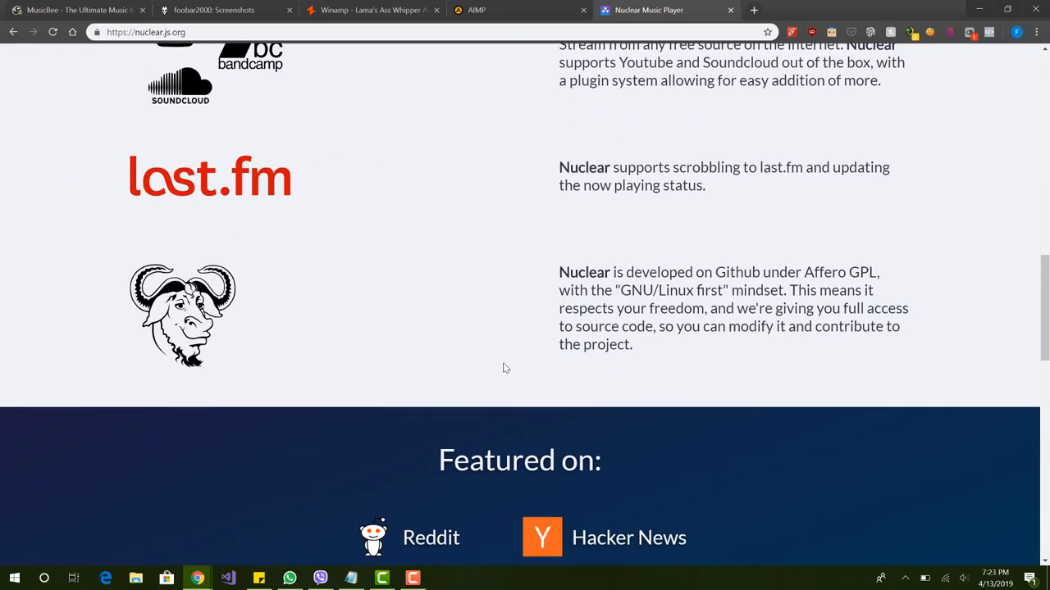
scroll("down", 3)
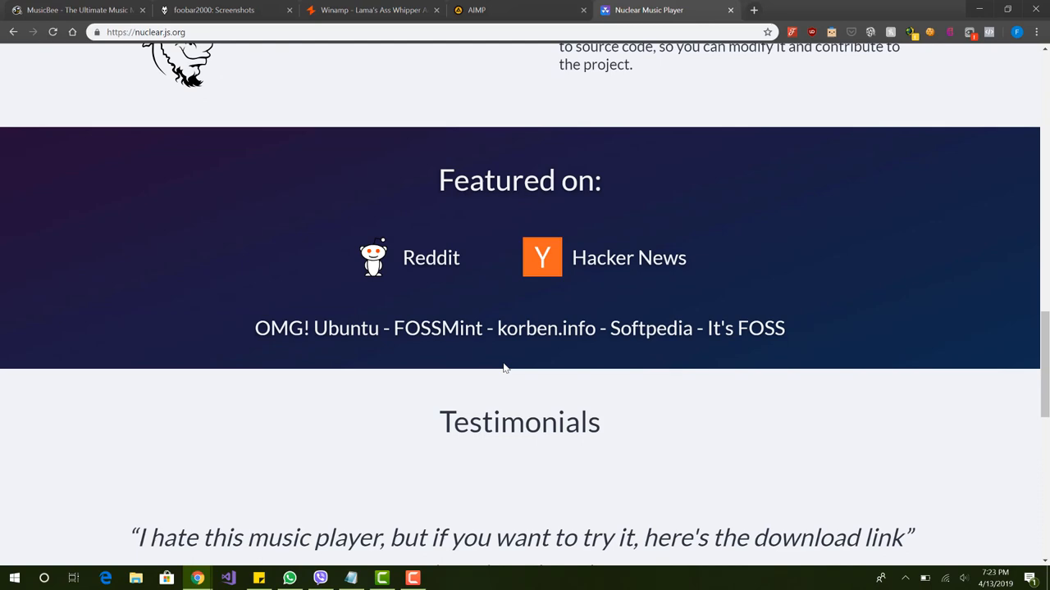
scroll("down", 3)
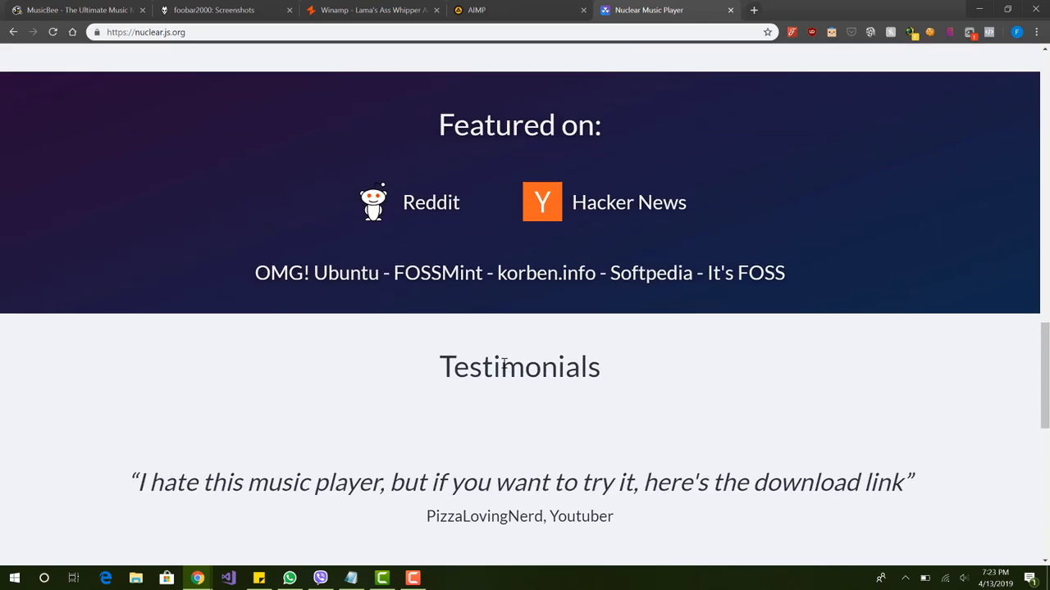
scroll("up", 3)
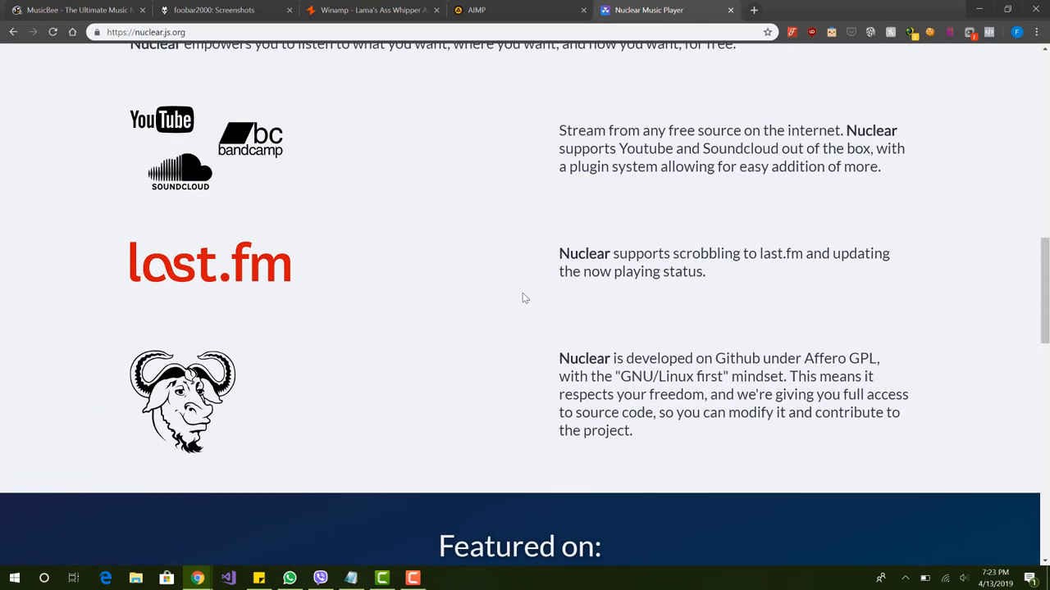
mouse_move(593, 210)
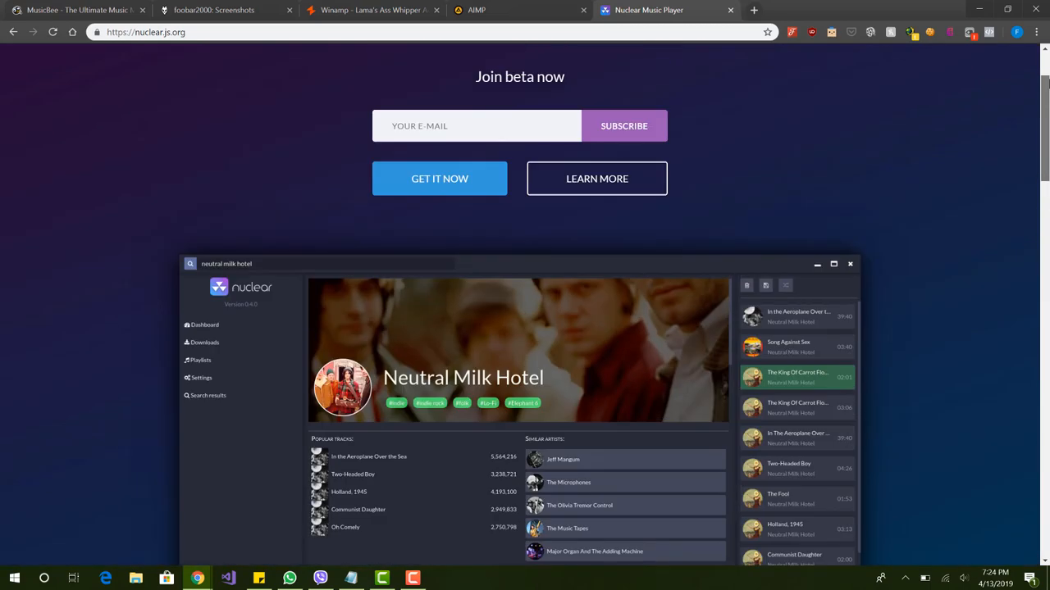
scroll("up", 3)
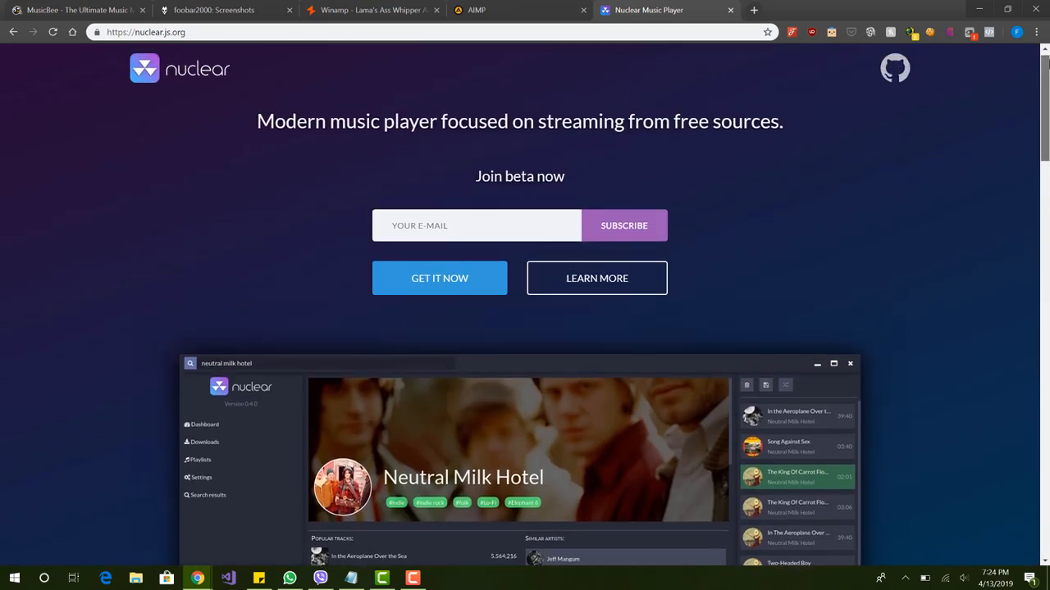
scroll("down", 3)
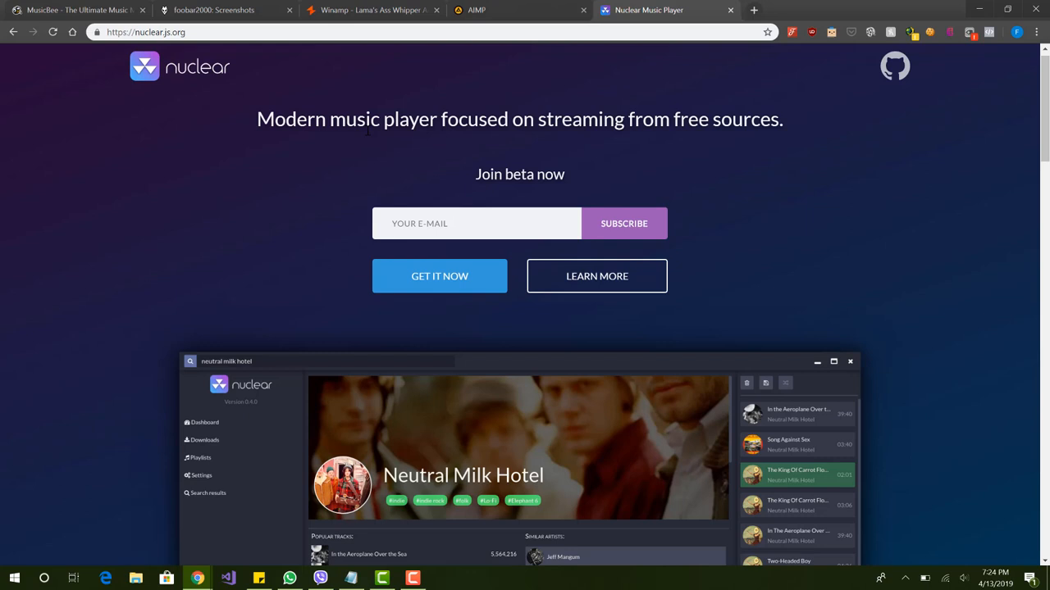
triple_click(518, 118)
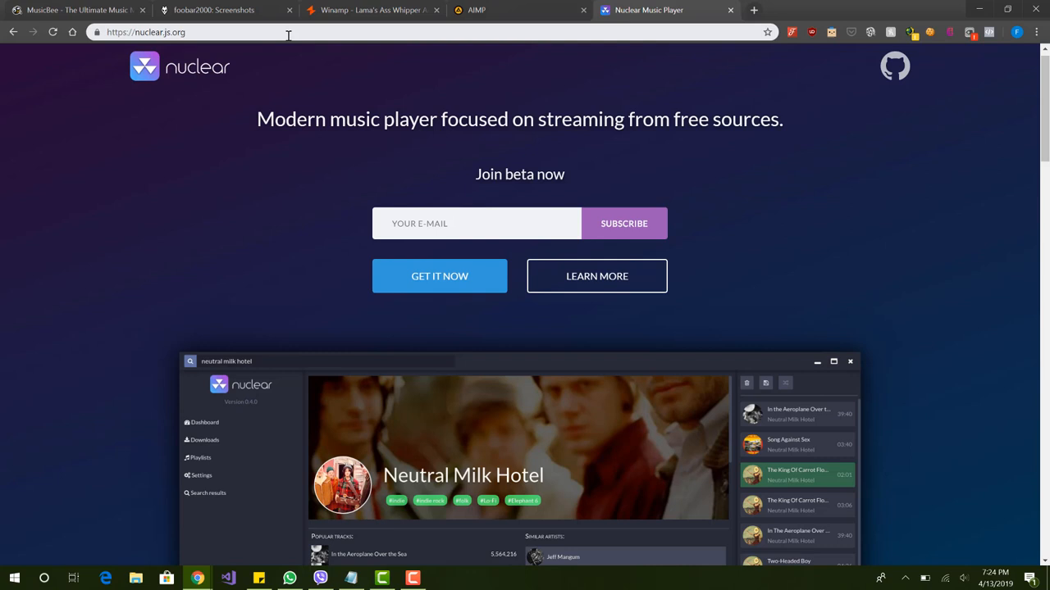
mouse_move(282, 33)
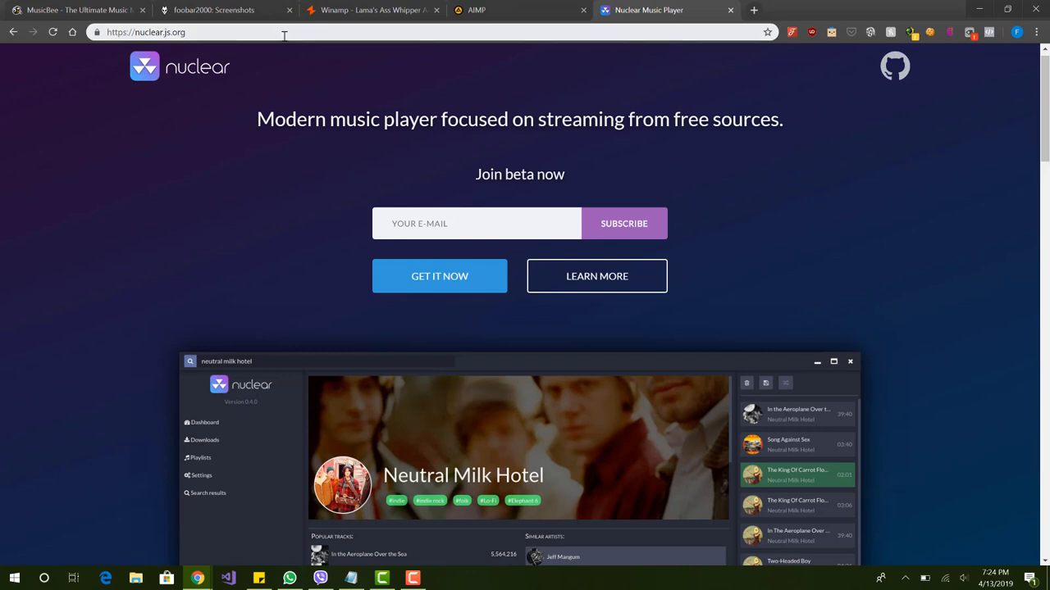
double_click(305, 118)
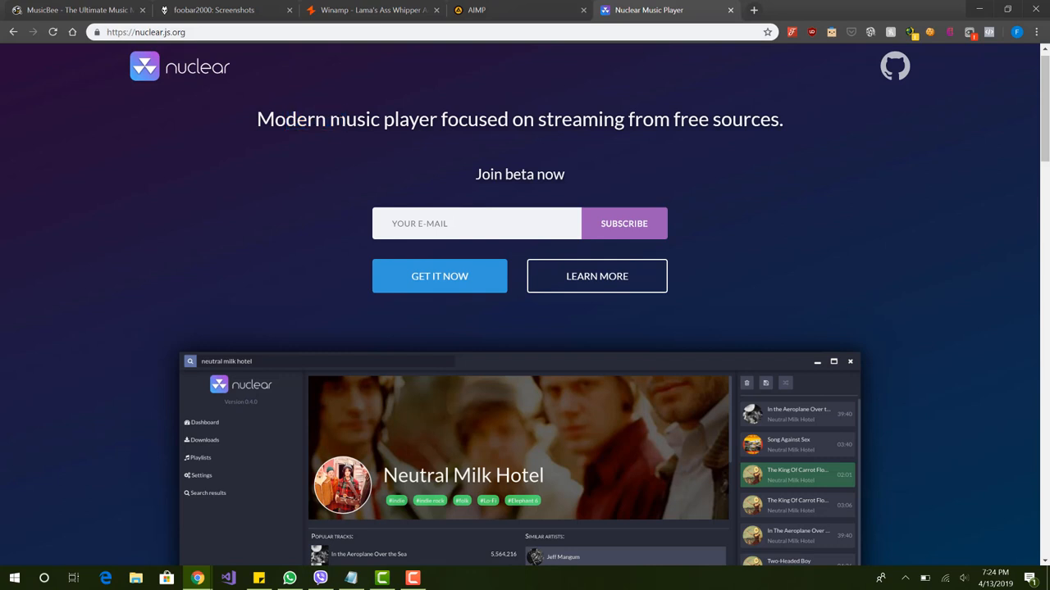
mouse_move(355, 299)
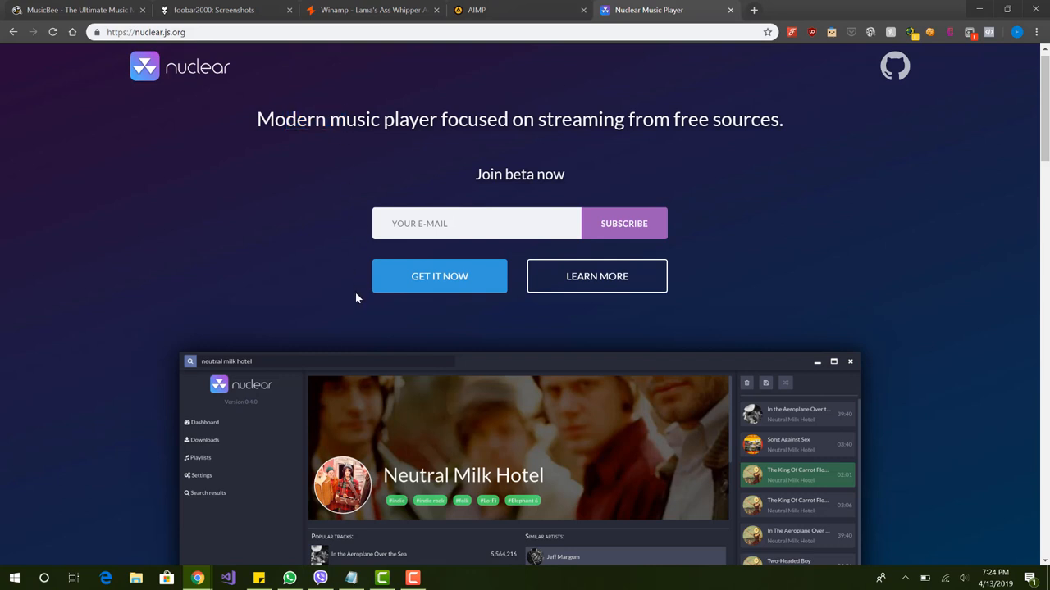